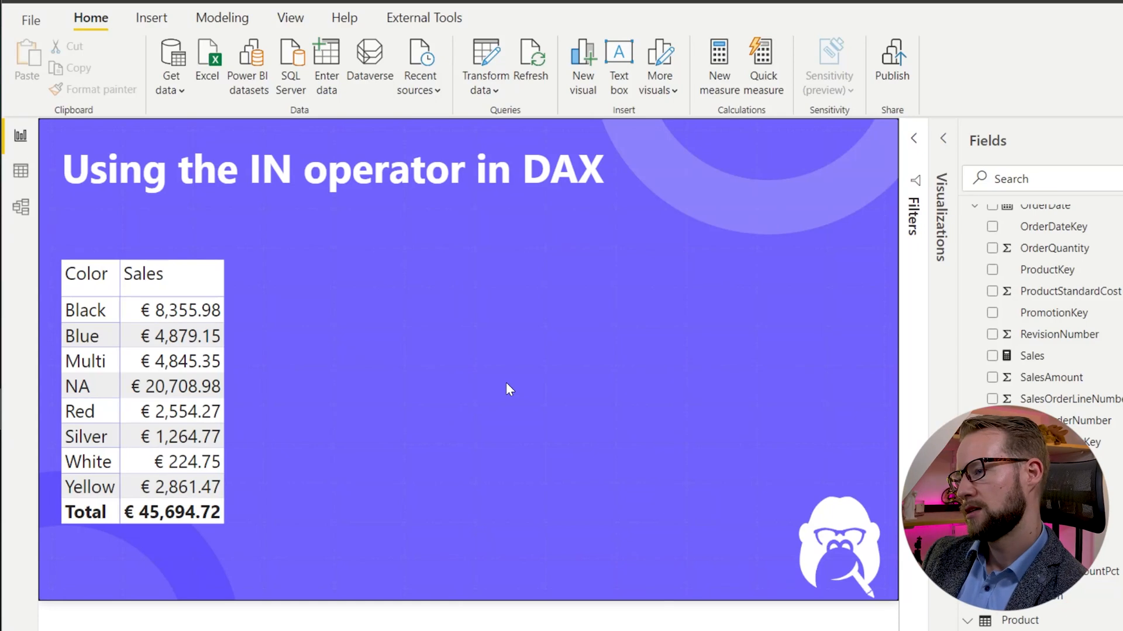
{"action": "mouse_move", "coordinate": [473, 408]}
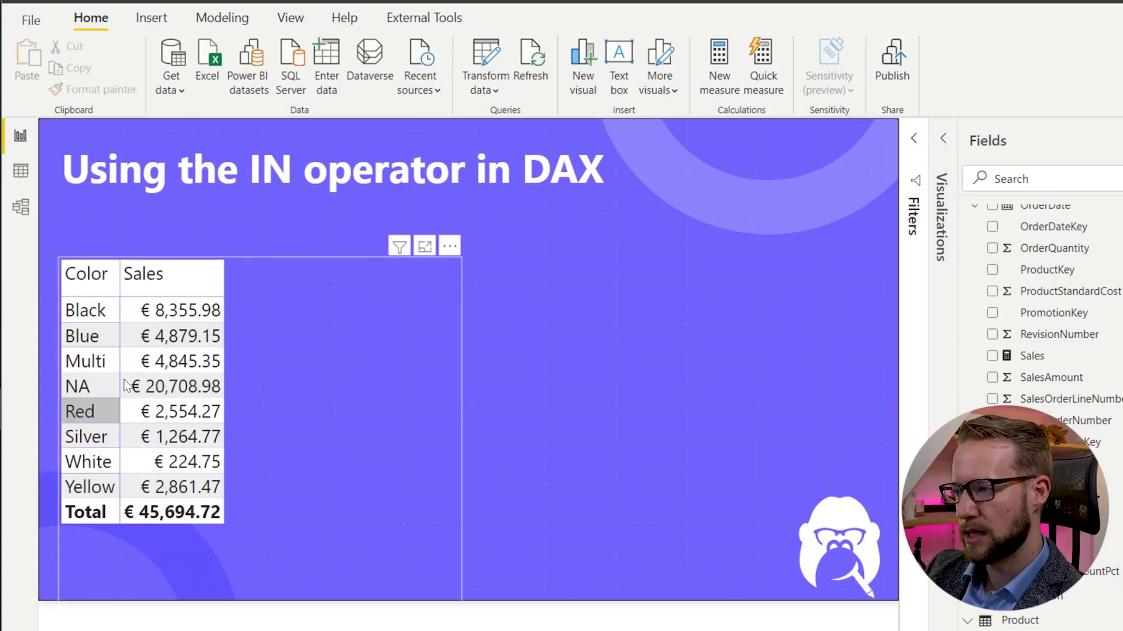
{"action": "mouse_move", "coordinate": [311, 361]}
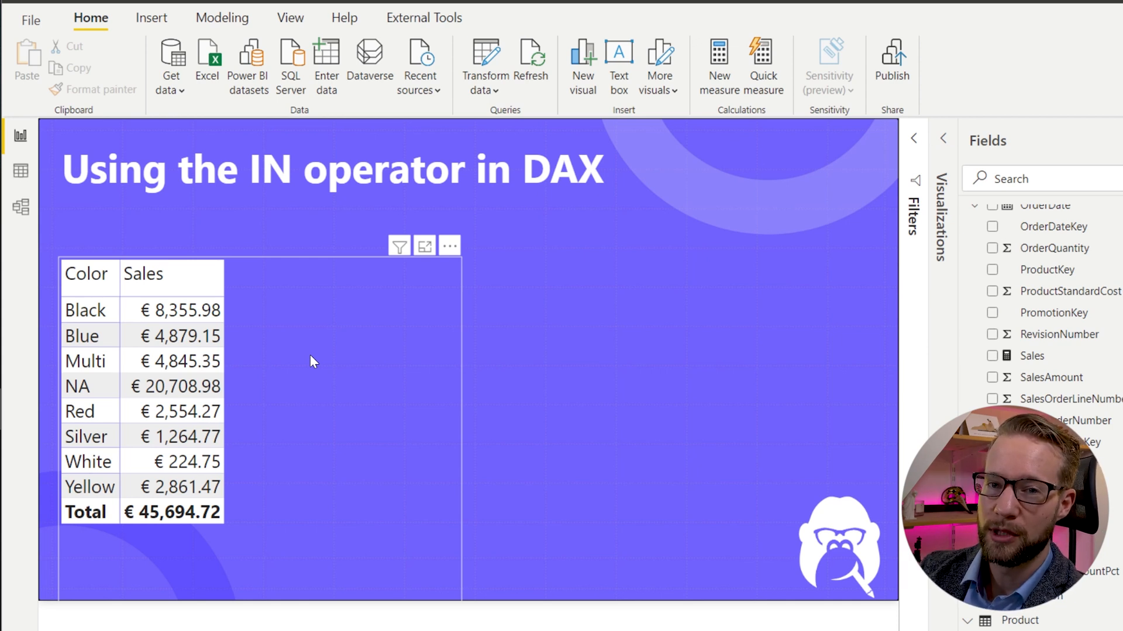
{"action": "mouse_move", "coordinate": [290, 327]}
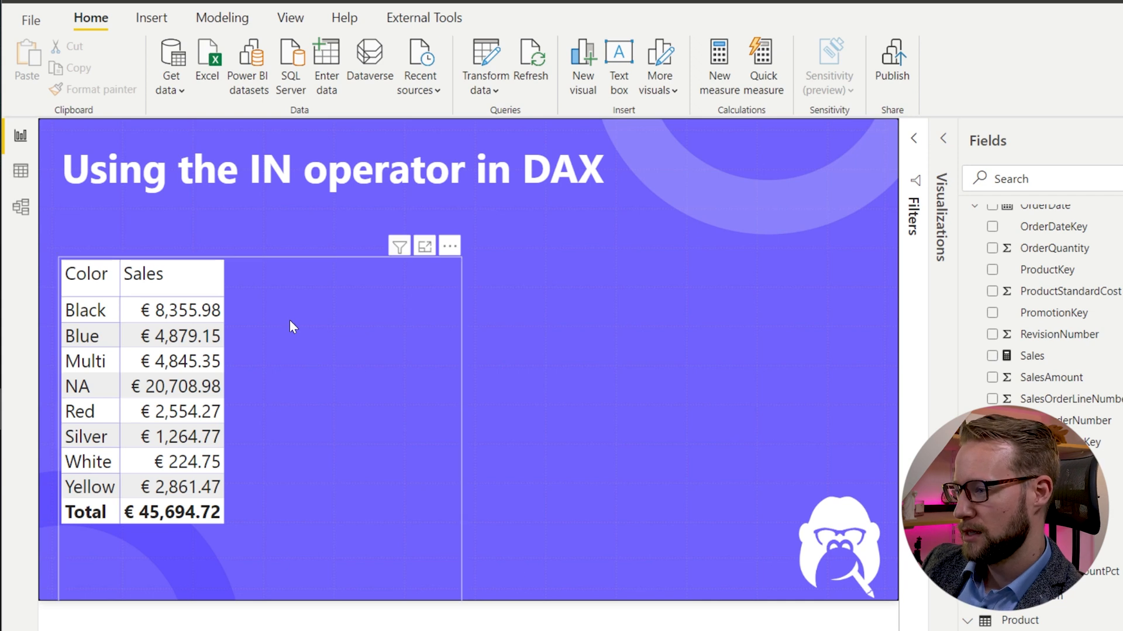
{"action": "mouse_move", "coordinate": [104, 355]}
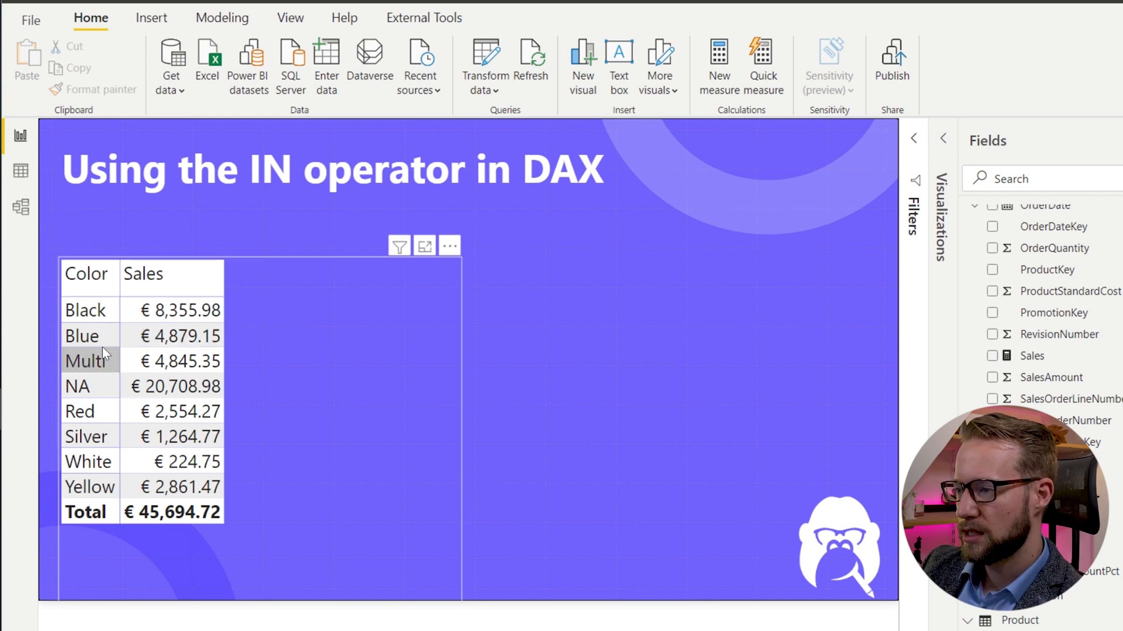
{"action": "mouse_move", "coordinate": [84, 526]}
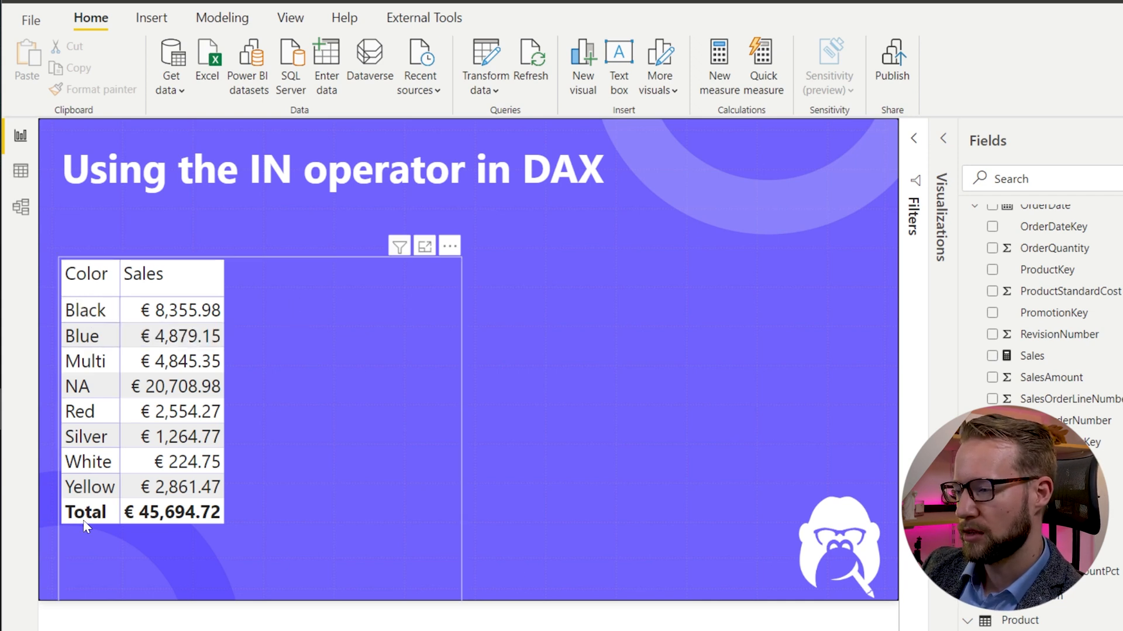
{"action": "mouse_move", "coordinate": [105, 512]}
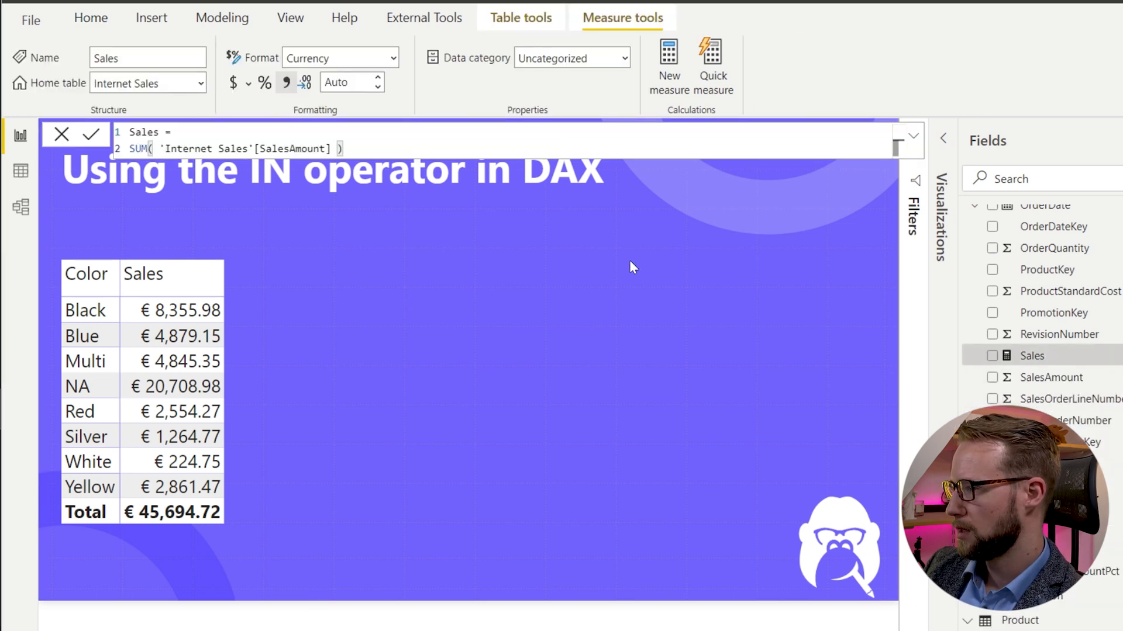
{"action": "mouse_move", "coordinate": [387, 247]}
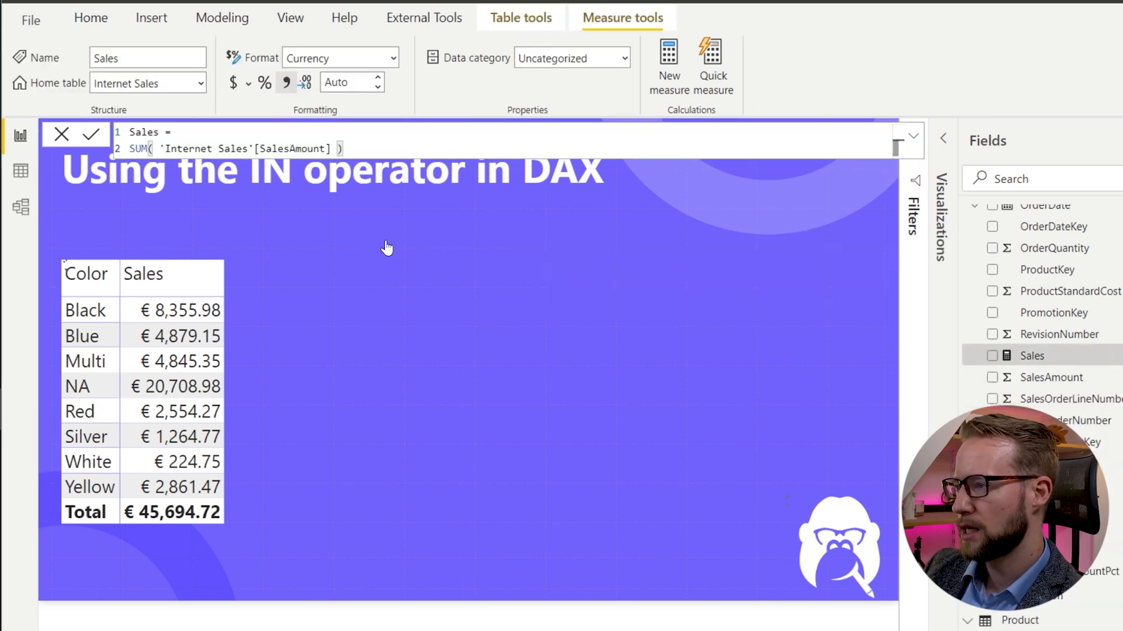
Step: Create a new blank measure beside the existing Sales measure
{"action": "left_click", "coordinate": [667, 64]}
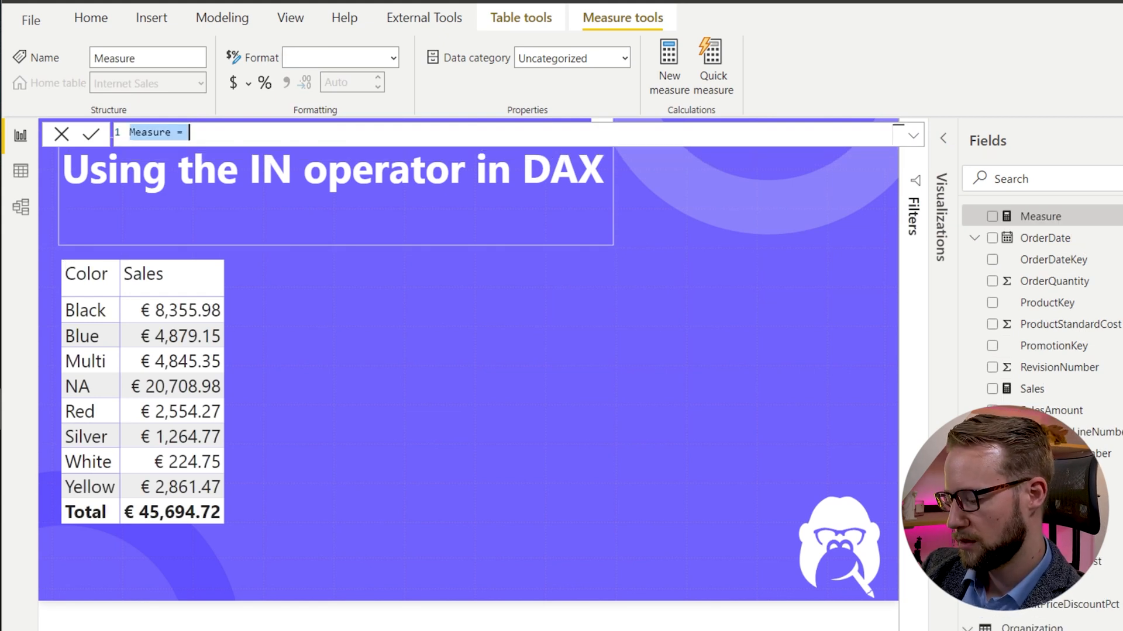
Step: Name the new measure 'Sales | Red White or Blue' followed by an equals sign
{"action": "type", "text": "s"}
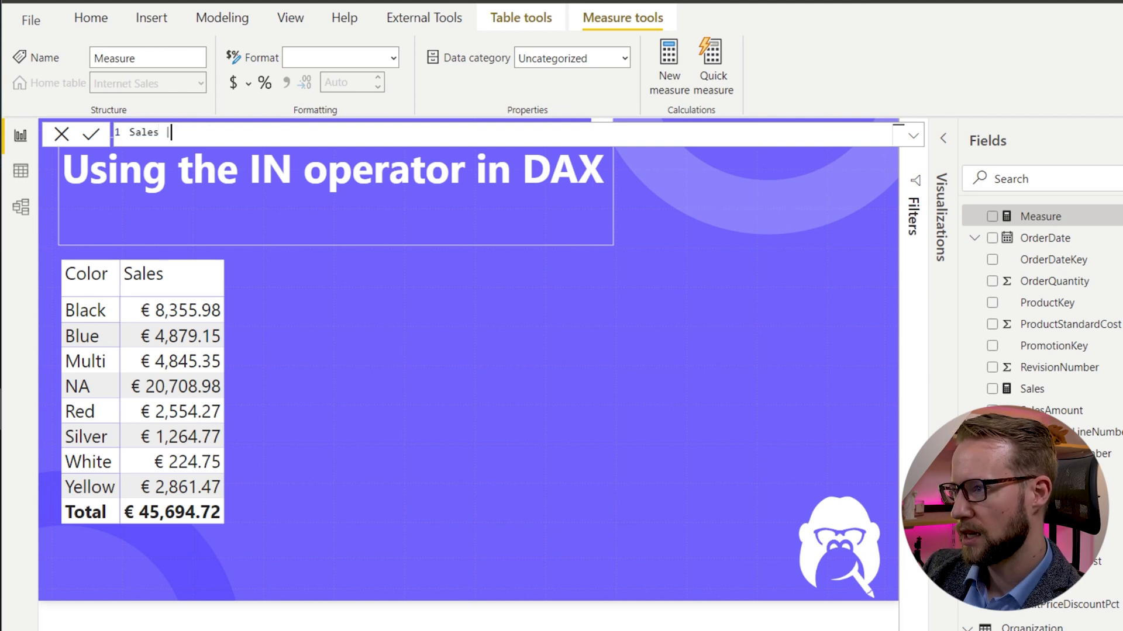
{"action": "type", "text": "Red B"}
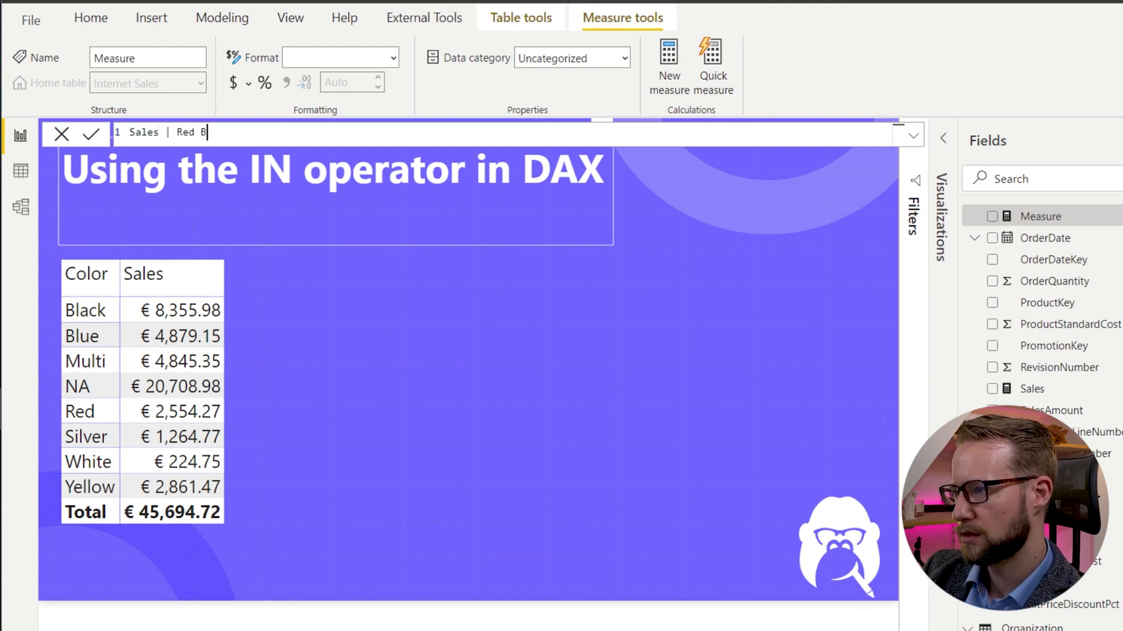
{"action": "type", "text": "lue White"}
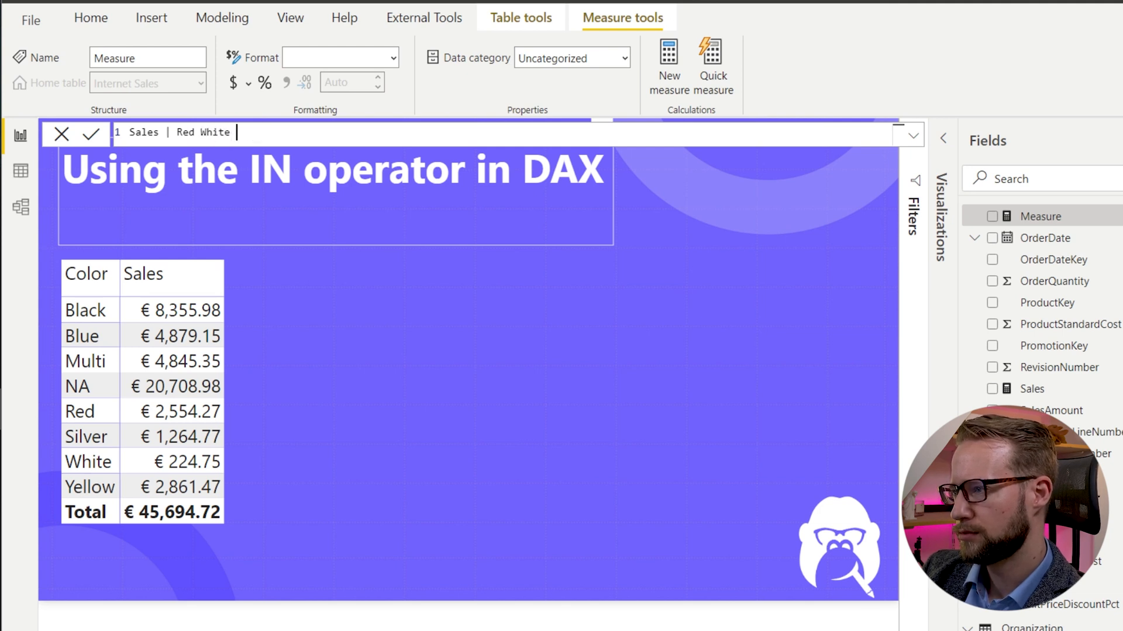
{"action": "type", "text": "and Blue"}
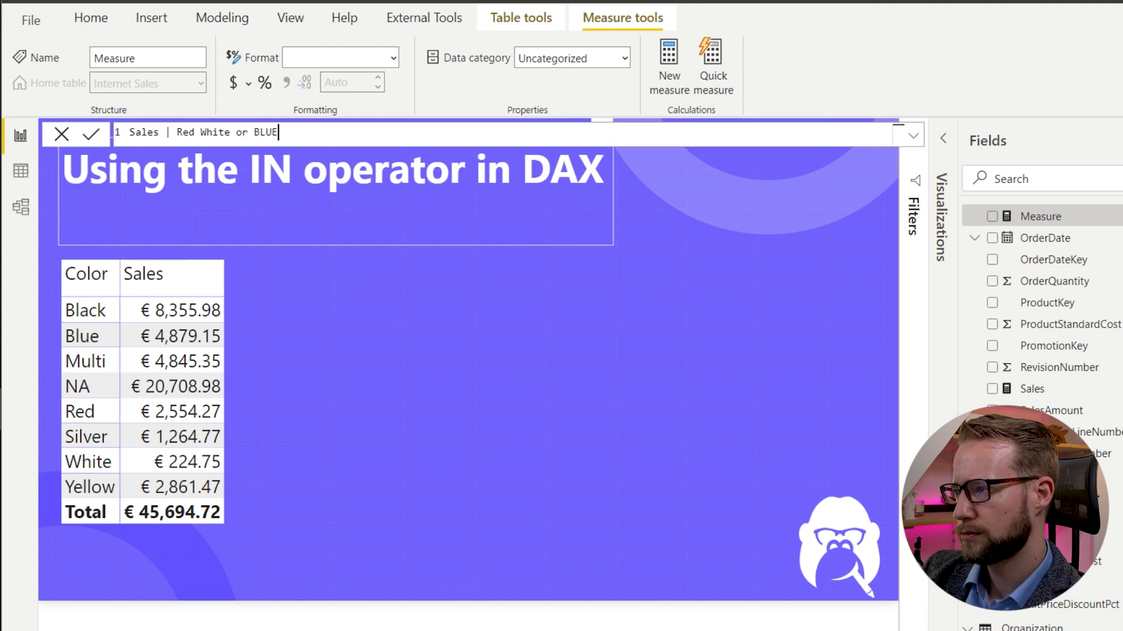
{"action": "type", "text": "Blue"}
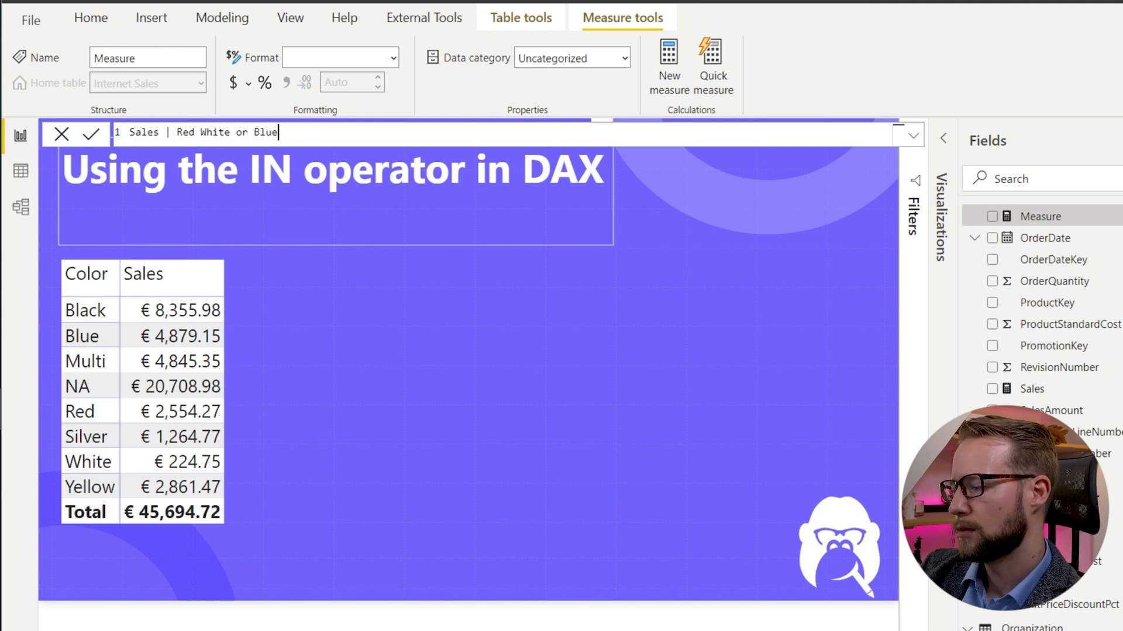
{"action": "type", "text": "="}
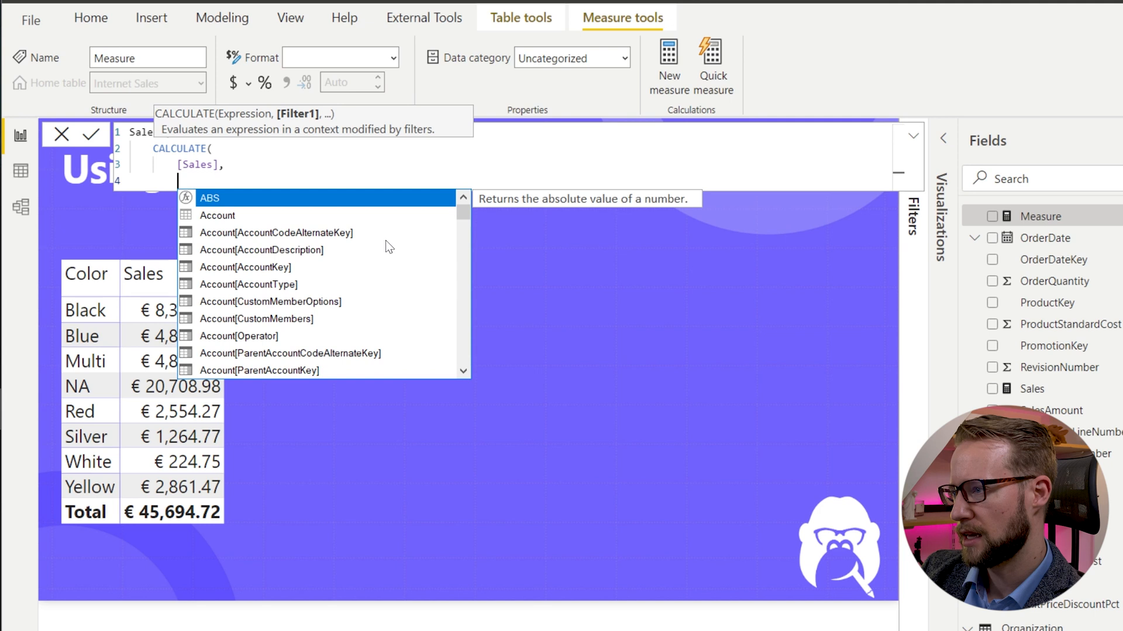
Step: Define it as CALCULATE([Sales]) with 'Product'[Color] = "Red" || "White" || "Blue" and commit
{"action": "type", "text": "col"}
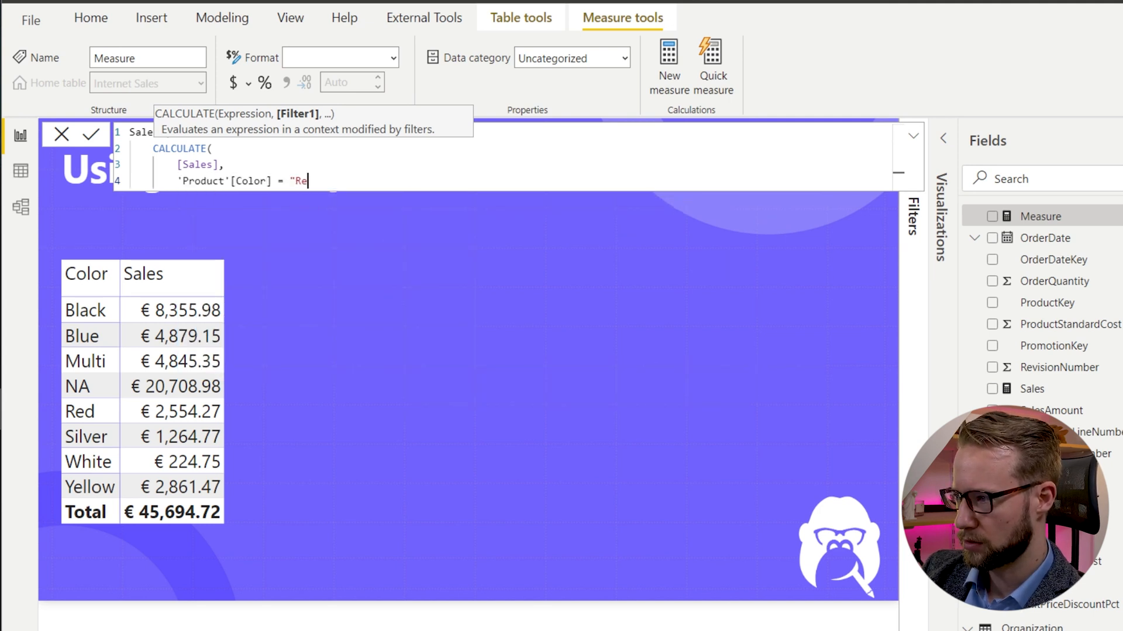
{"action": "type", "text": "d\""}
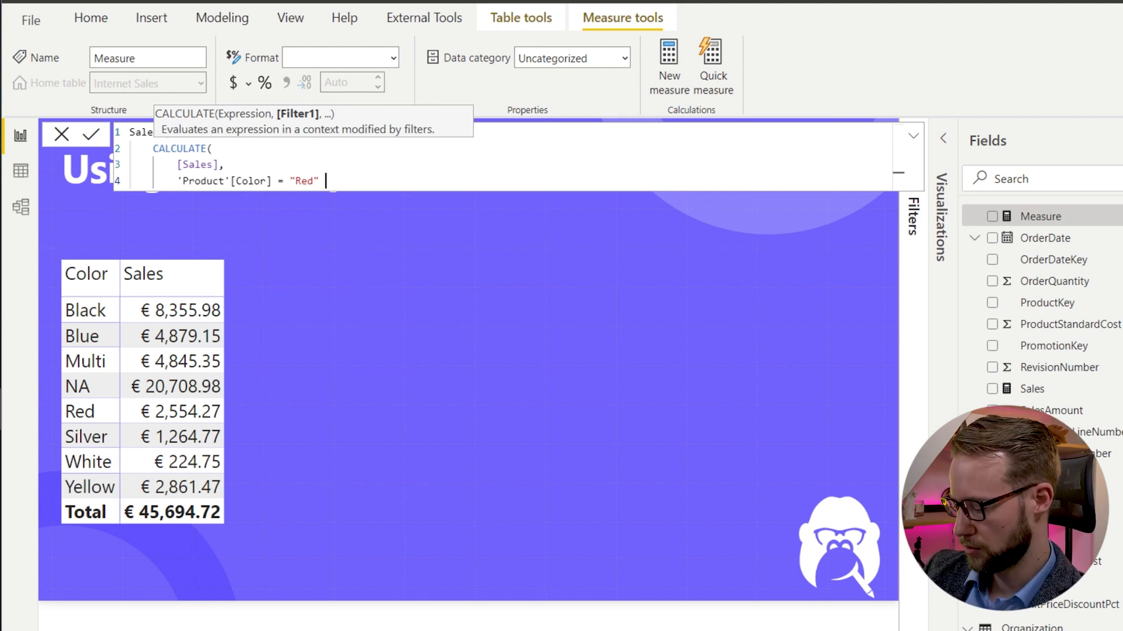
{"action": "type", "text": "||"}
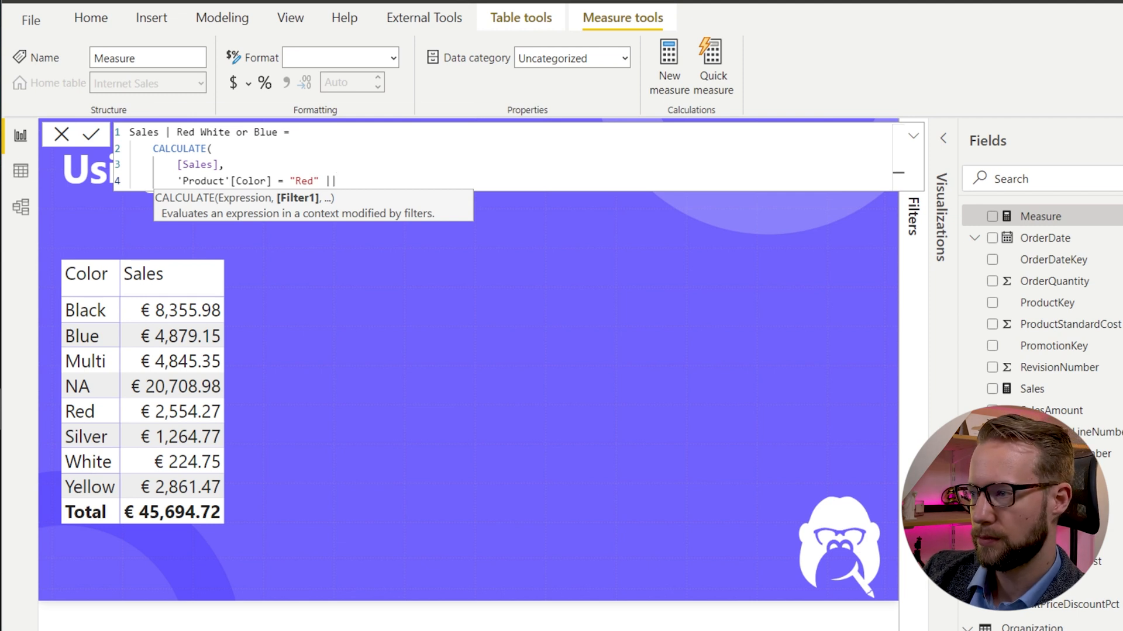
{"action": "type", "text": "colo"}
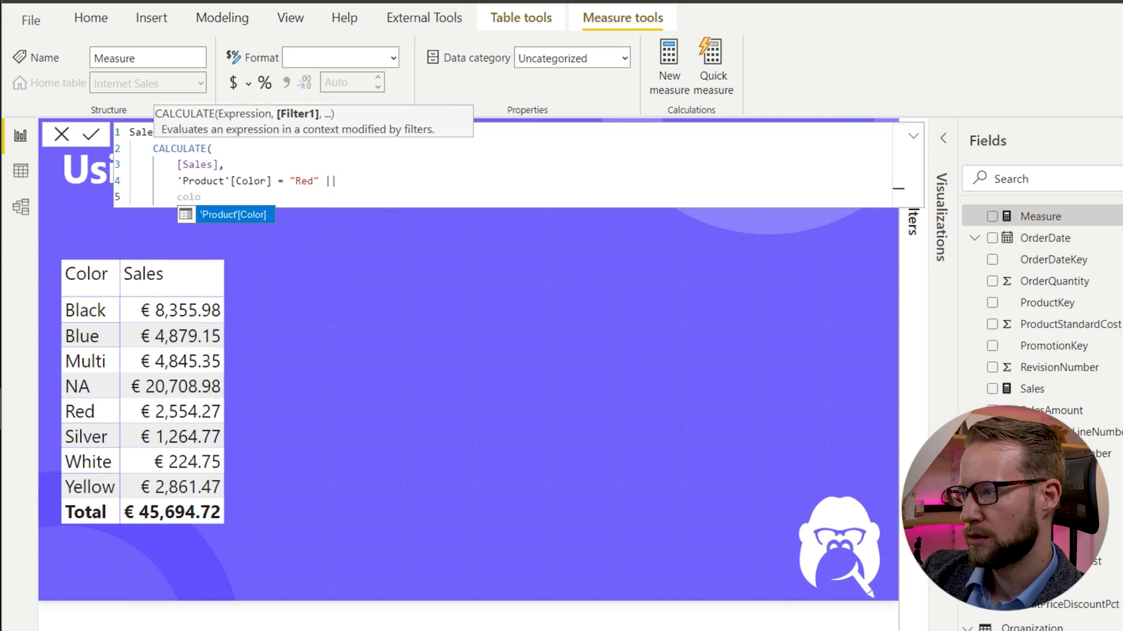
{"action": "type", "text": "'Product'[Color] = \""}
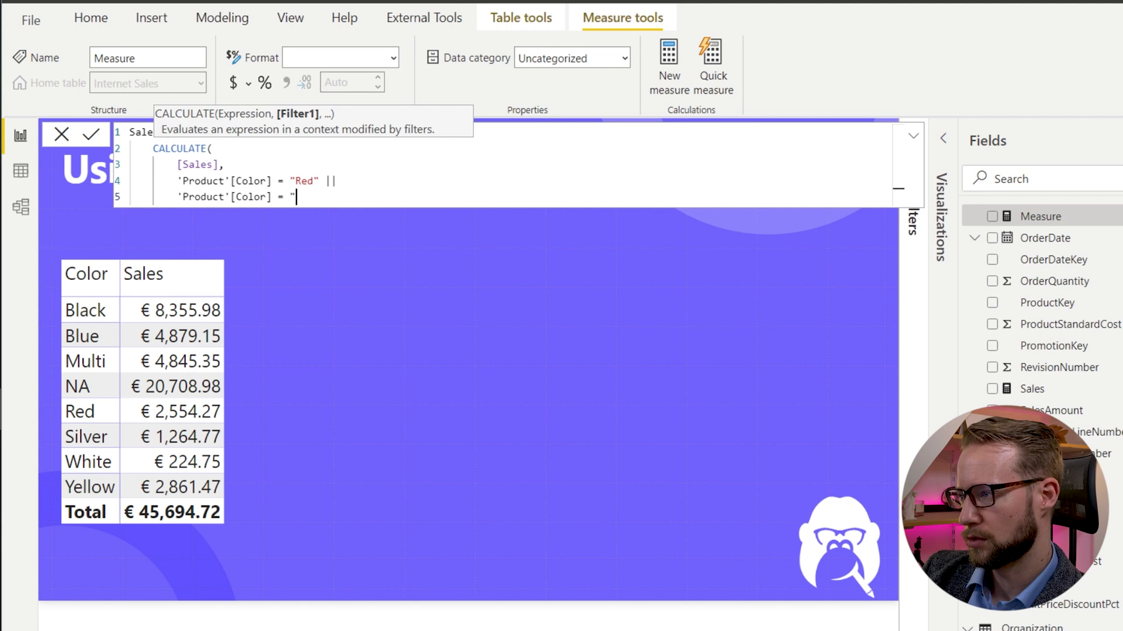
{"action": "type", "text": "White\" ||"}
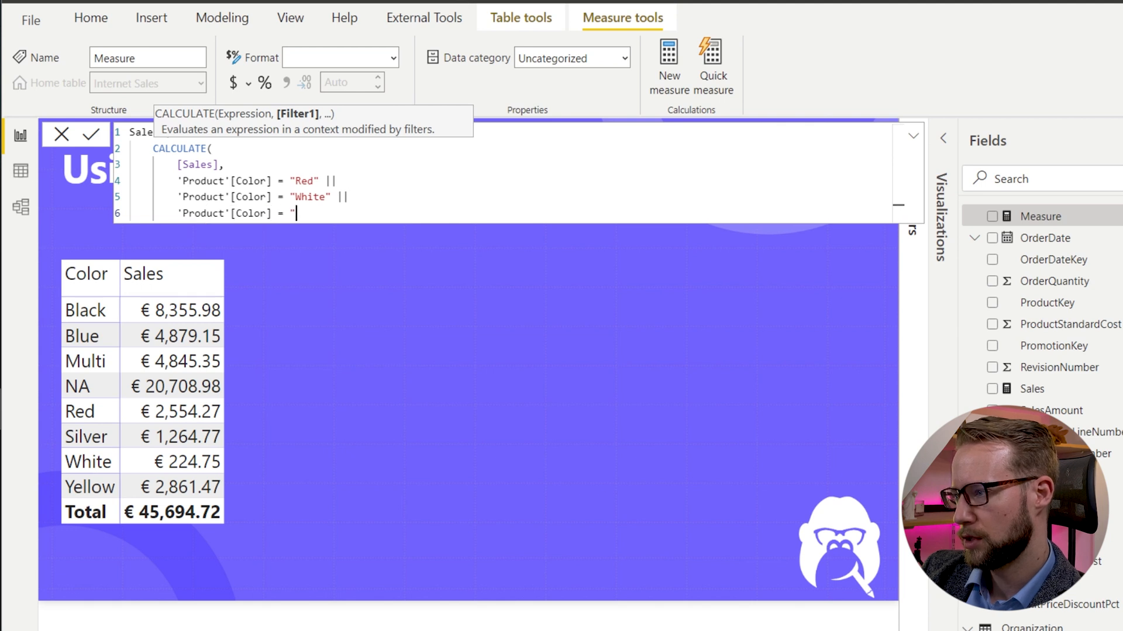
{"action": "type", "text": "Blue\""}
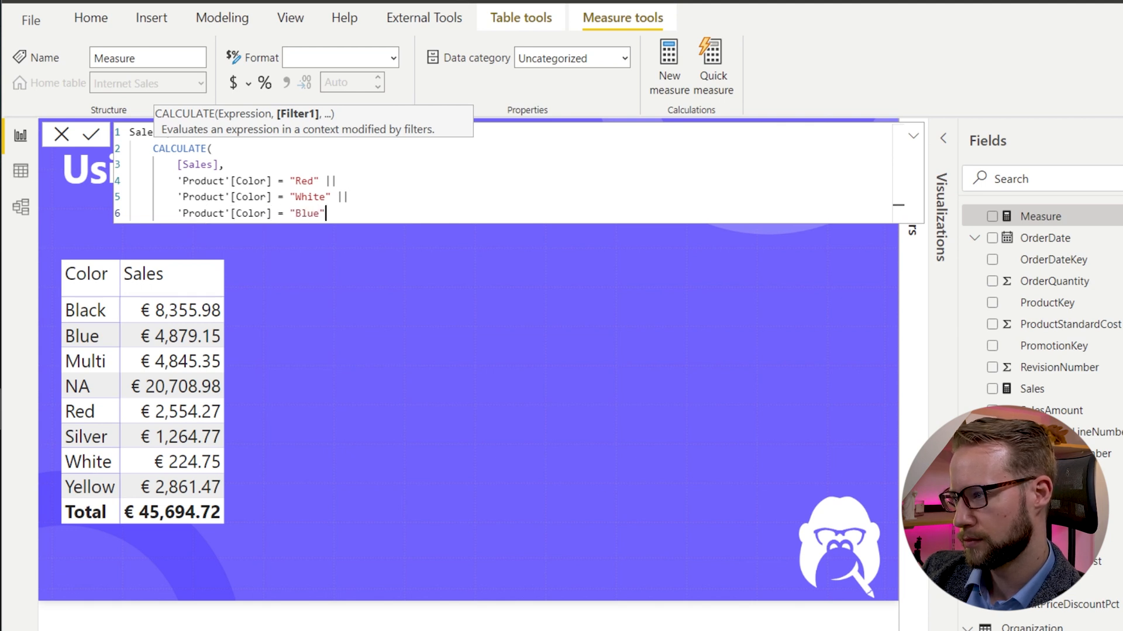
{"action": "type", "text": ")"}
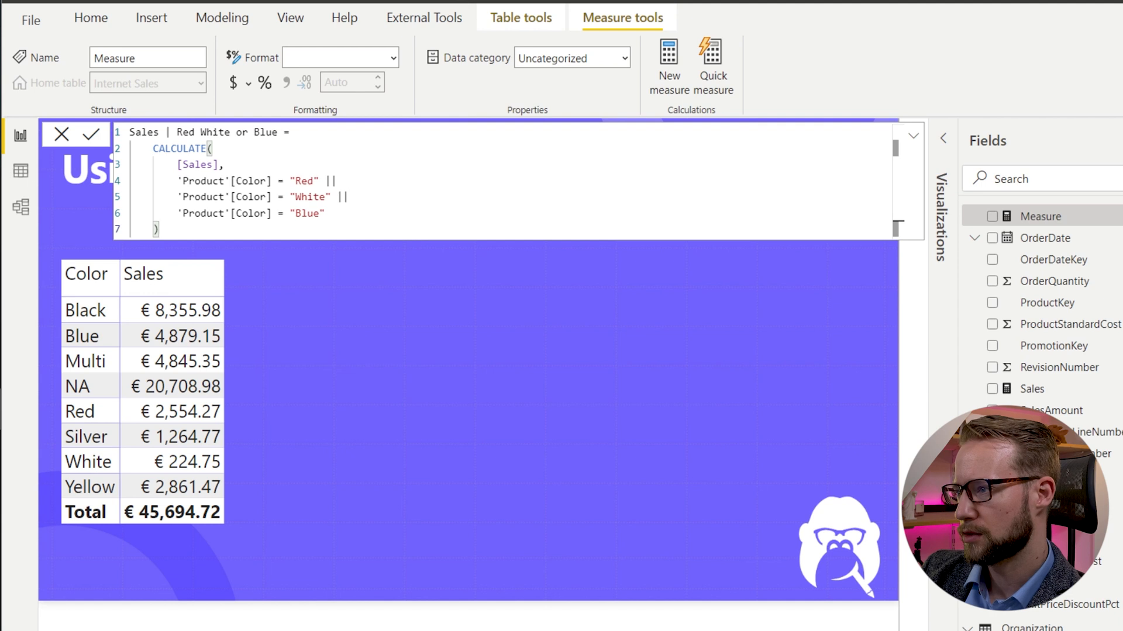
{"action": "left_click", "coordinate": [91, 134]}
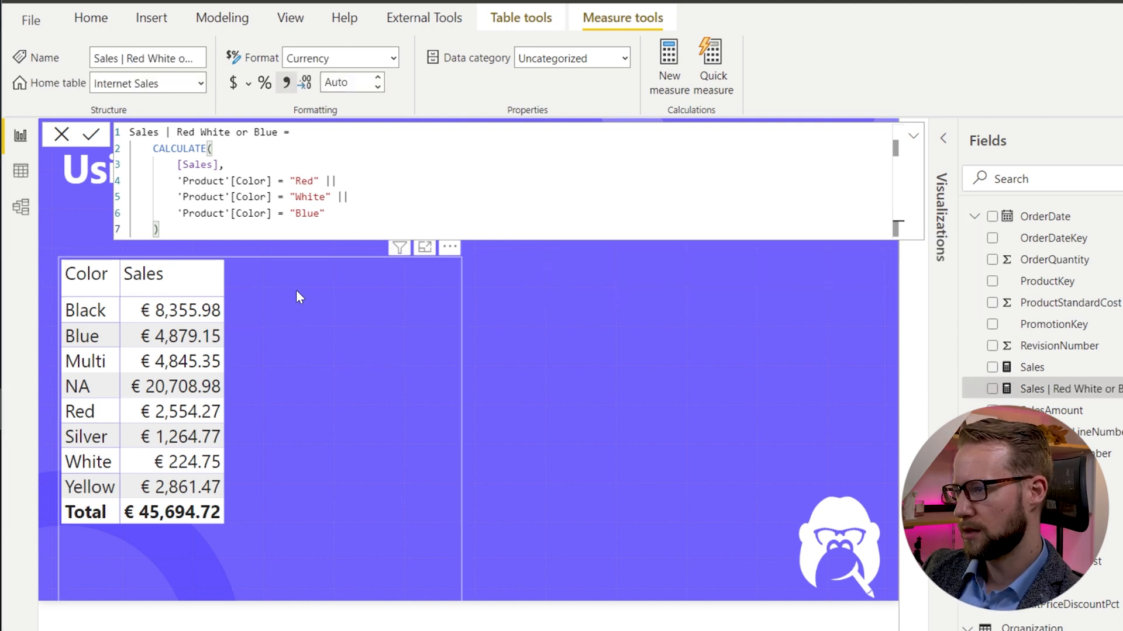
Step: Add Sales | Red White or Blue to the color table, showing € 7,658.17, and reopen its formula
{"action": "left_click", "coordinate": [91, 135]}
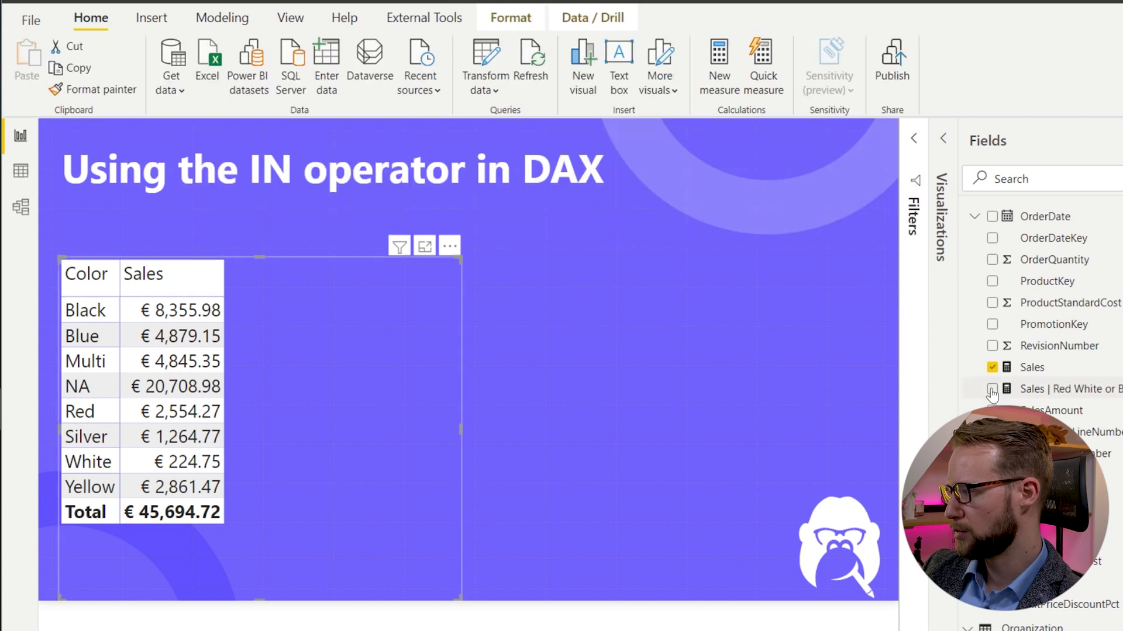
{"action": "left_click", "coordinate": [992, 388]}
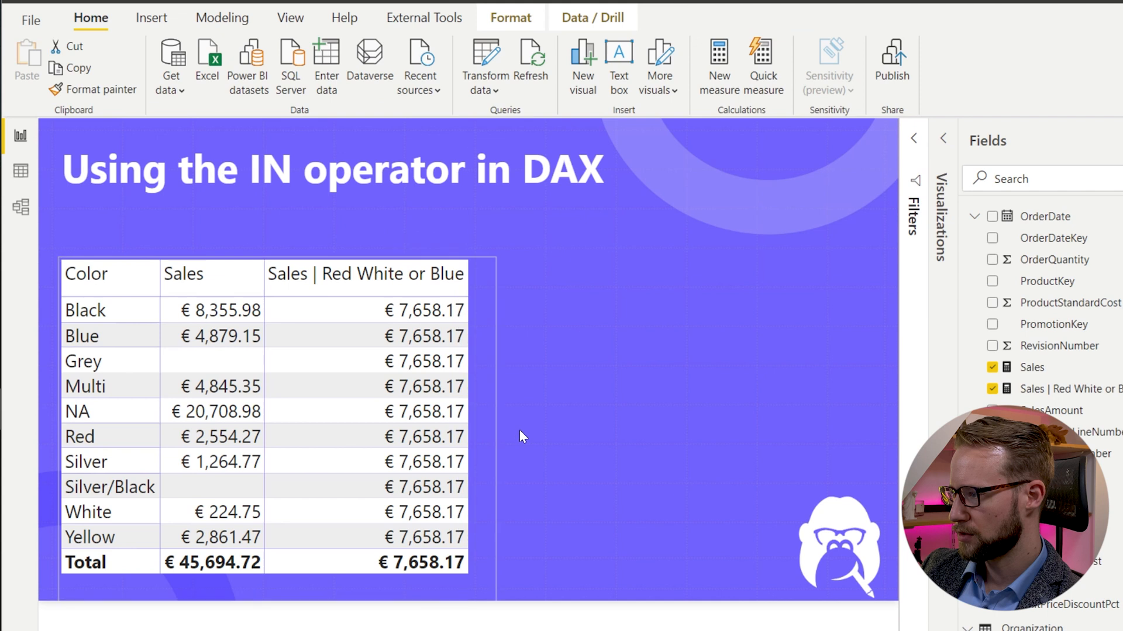
{"action": "left_click", "coordinate": [339, 462]}
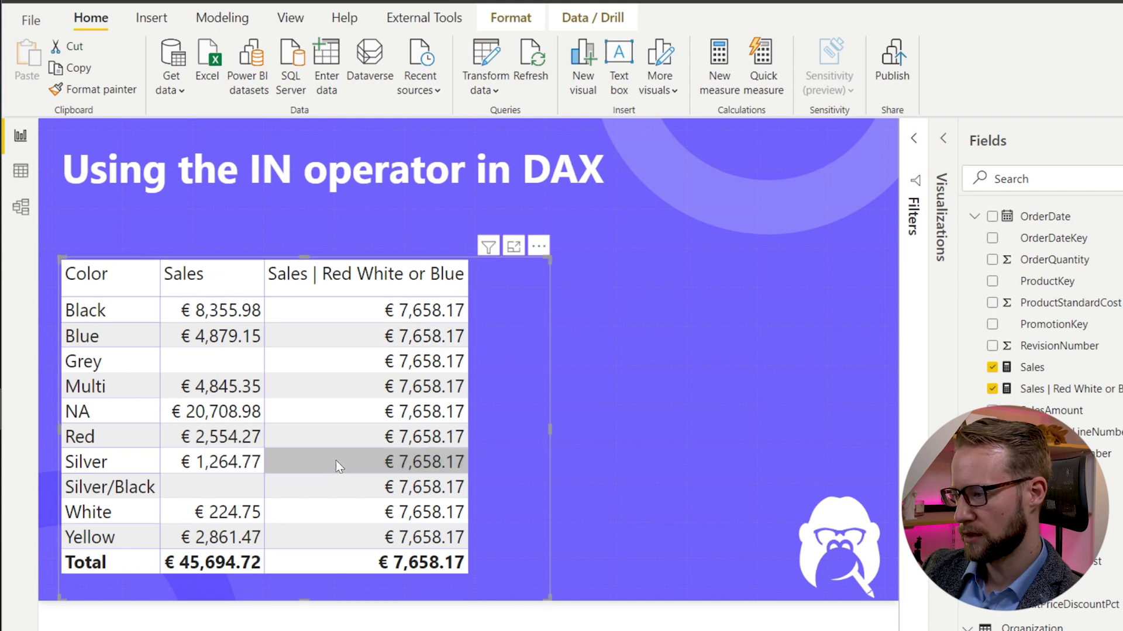
{"action": "mouse_move", "coordinate": [1067, 378]}
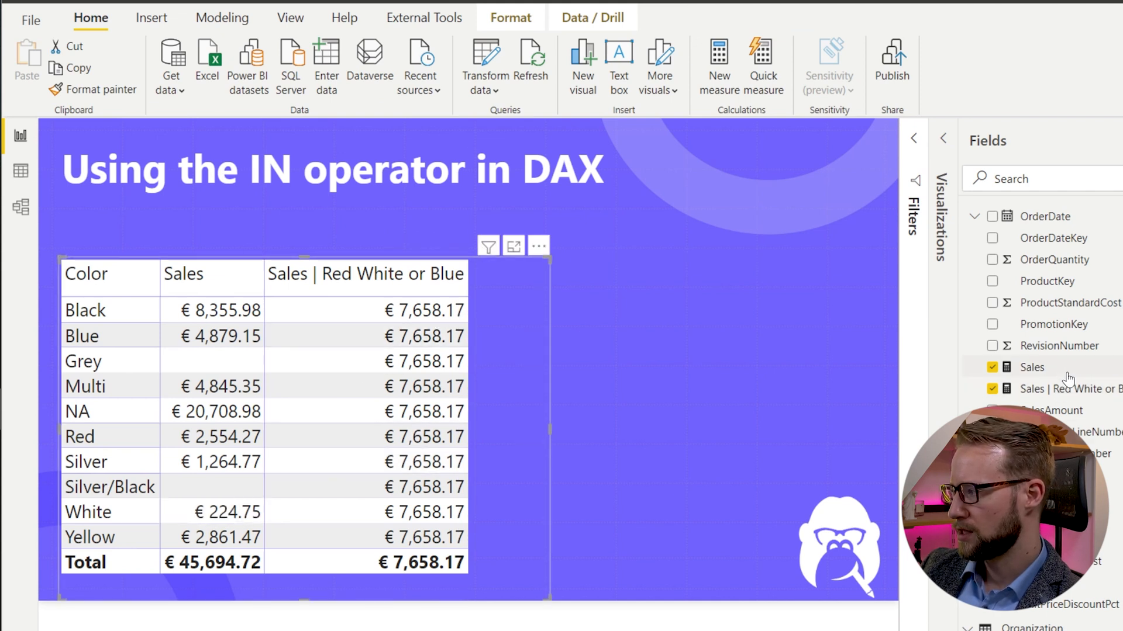
{"action": "left_click", "coordinate": [1051, 388]}
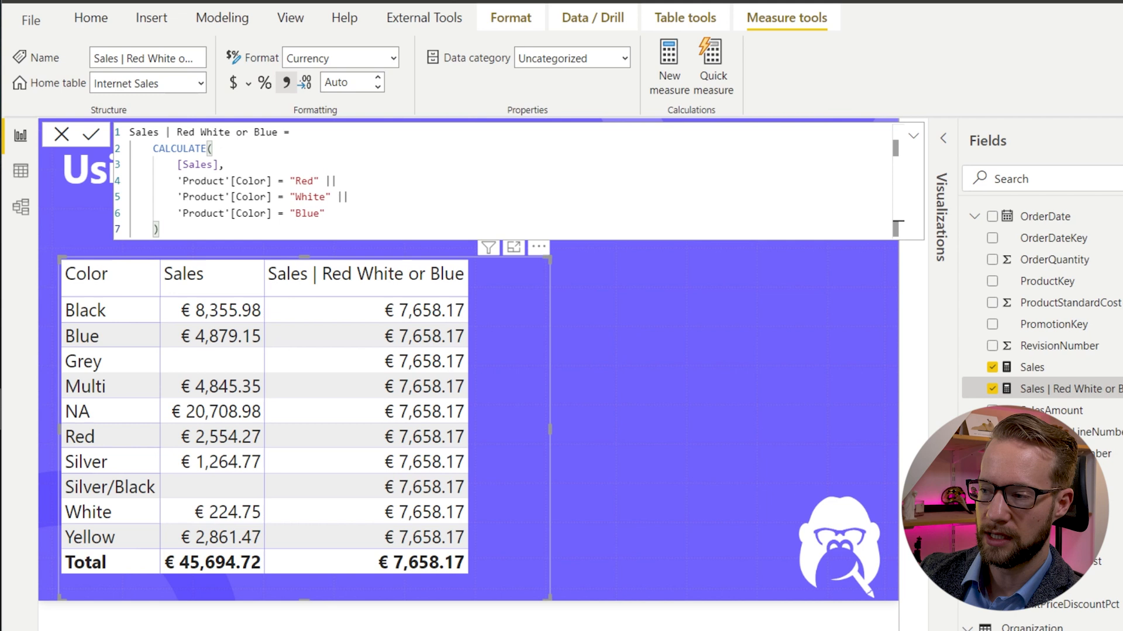
{"action": "mouse_move", "coordinate": [86, 310]}
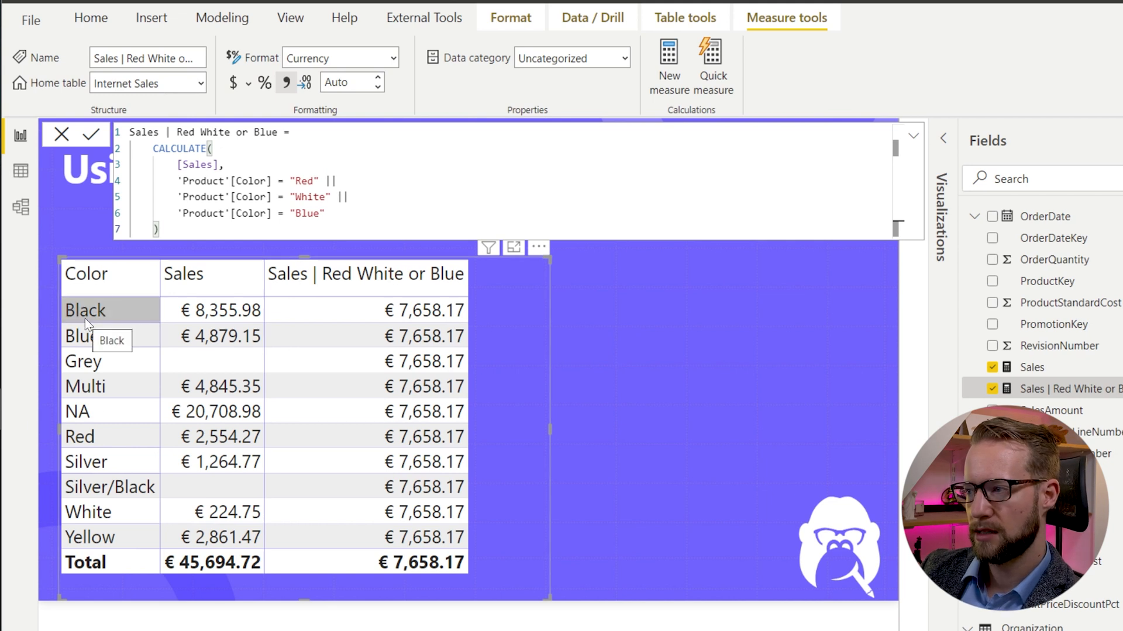
{"action": "mouse_move", "coordinate": [105, 349]}
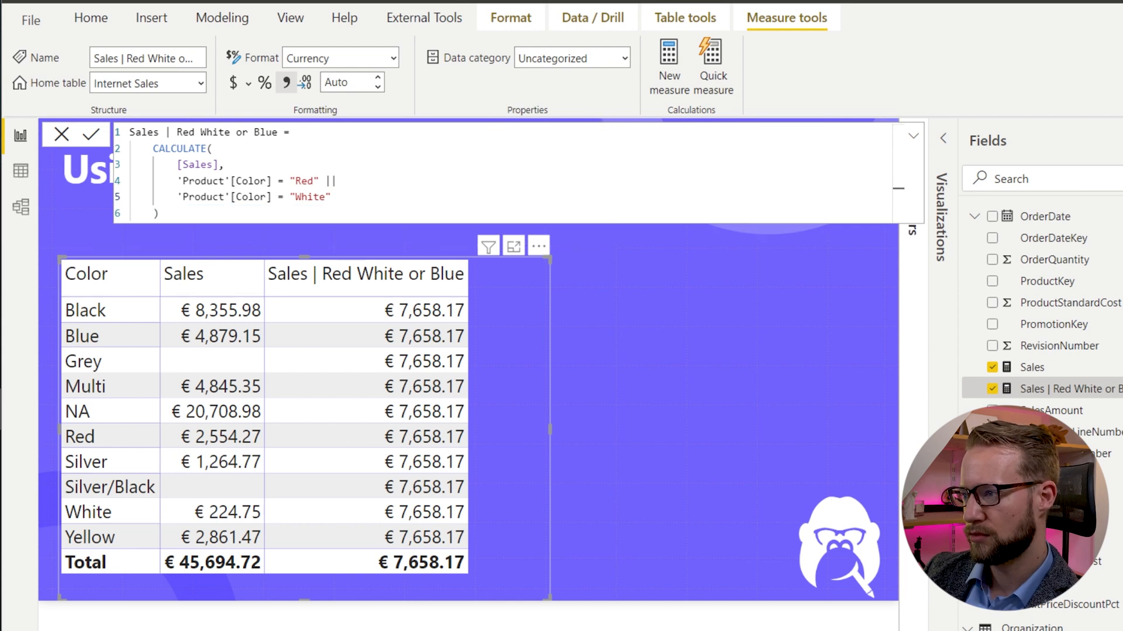
{"action": "type", "text": "OR"}
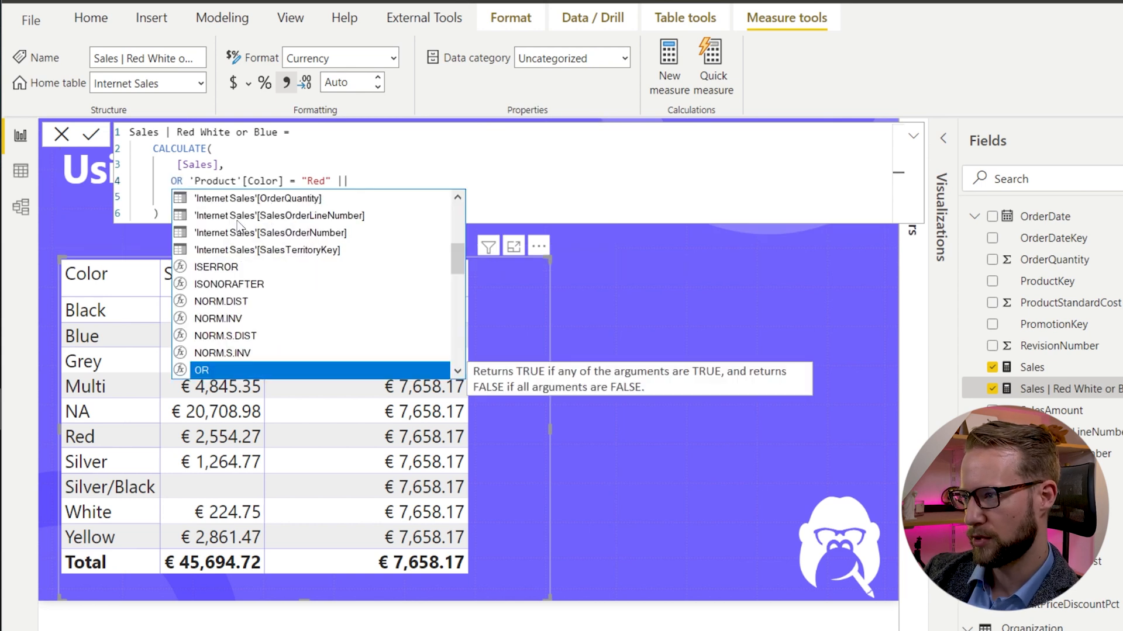
{"action": "left_click", "coordinate": [202, 370]}
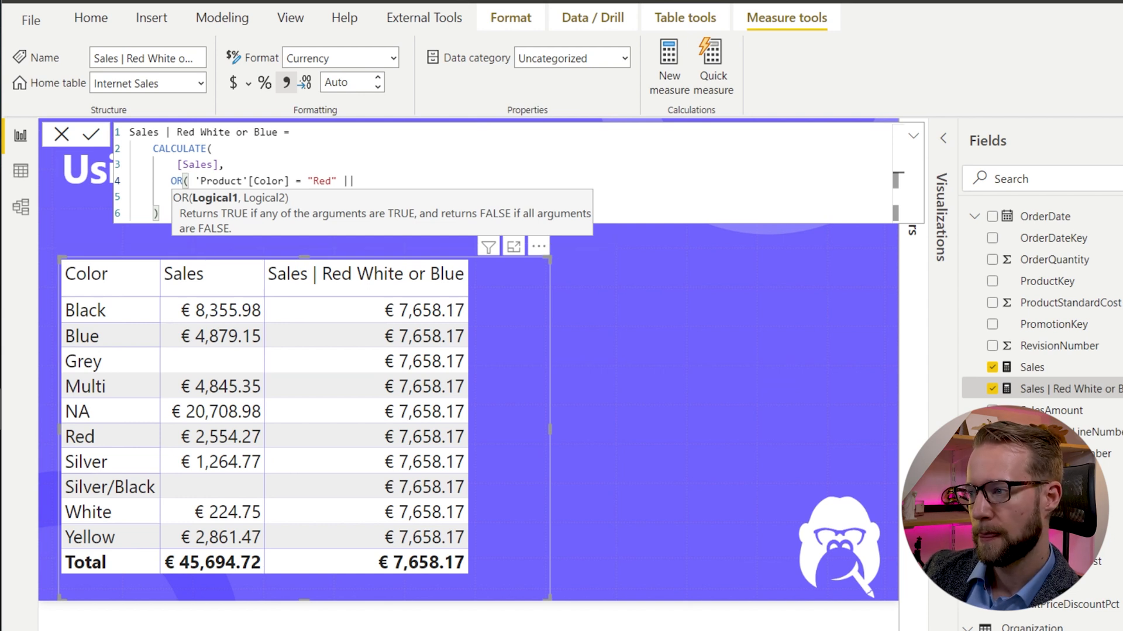
{"action": "type", "text": "'Product'[Color] = \"White\" ||"}
{"action": "type", "text": "'Product'[Color] = \"Blue\""}
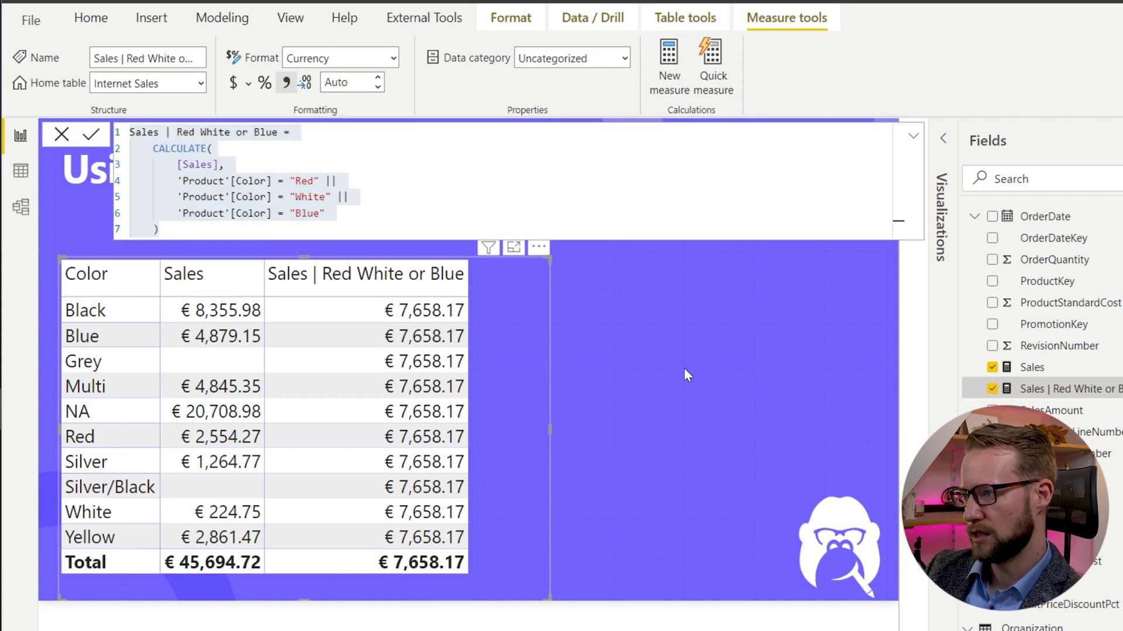
{"action": "mouse_move", "coordinate": [533, 120]}
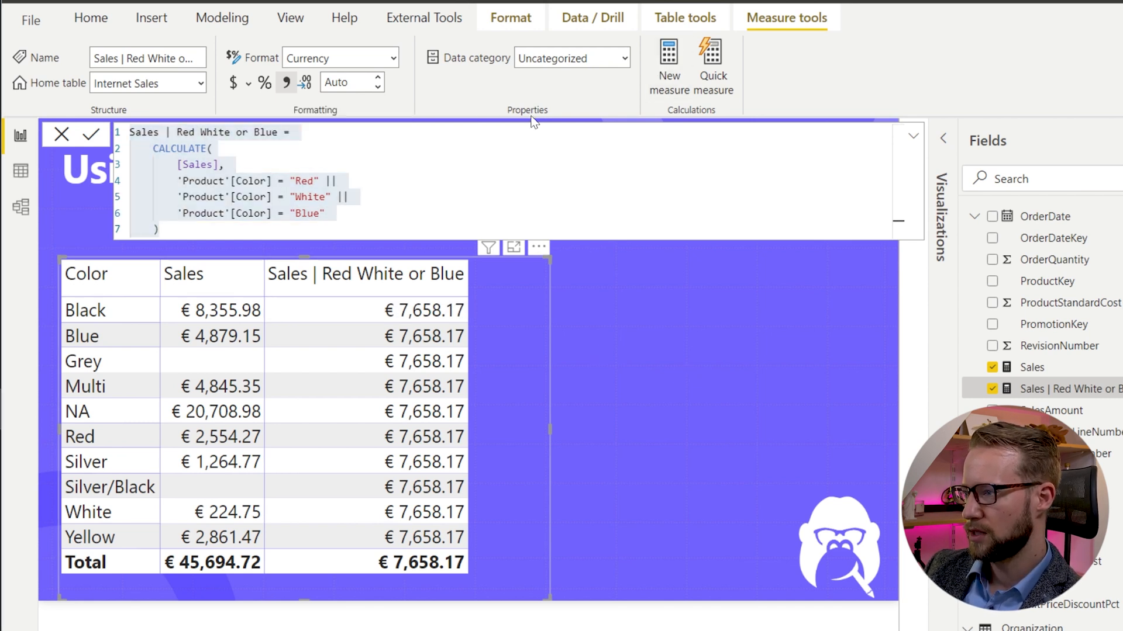
{"action": "mouse_move", "coordinate": [270, 238]}
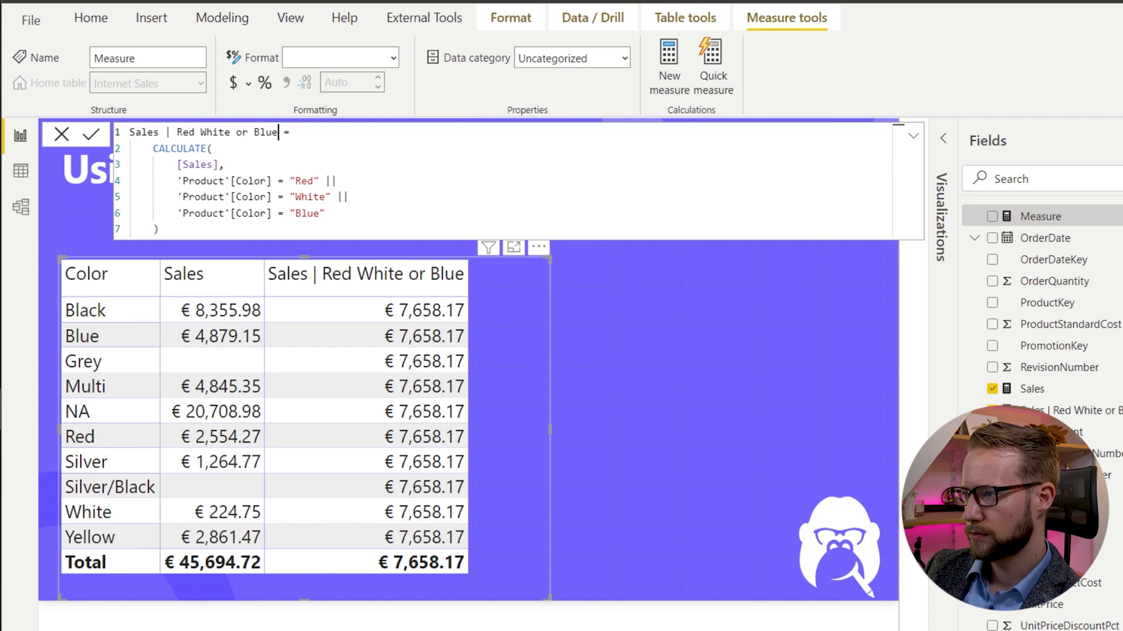
Step: Rewrite the condition as Color IN { "Red", "White", "Blue" } and commit the IN measure
{"action": "type", "text": "(I"}
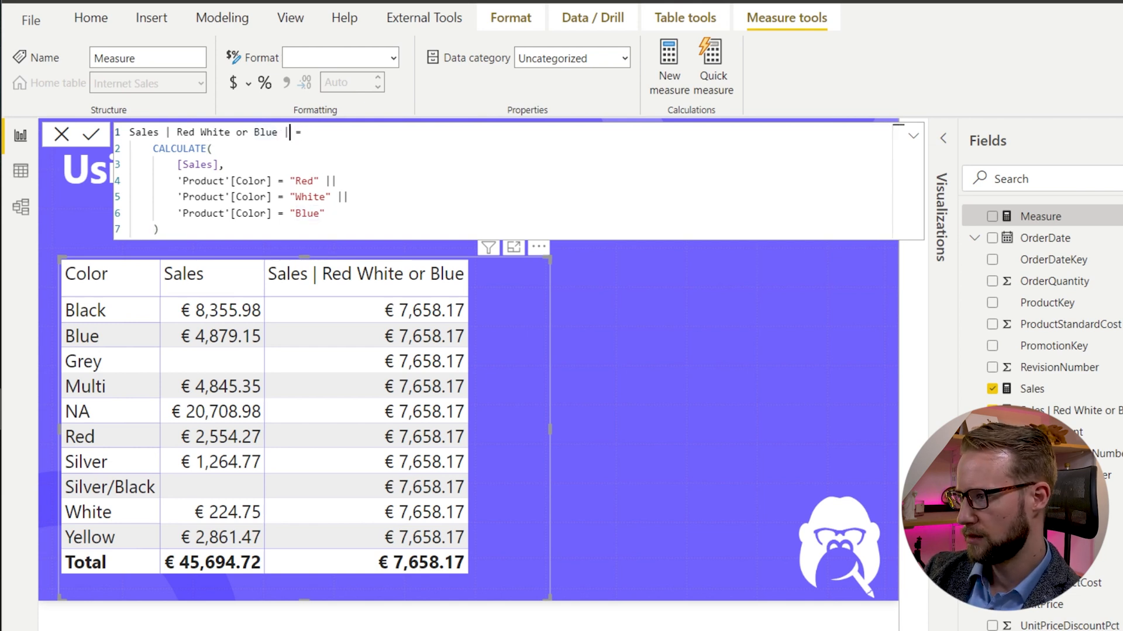
{"action": "type", "text": "IN"}
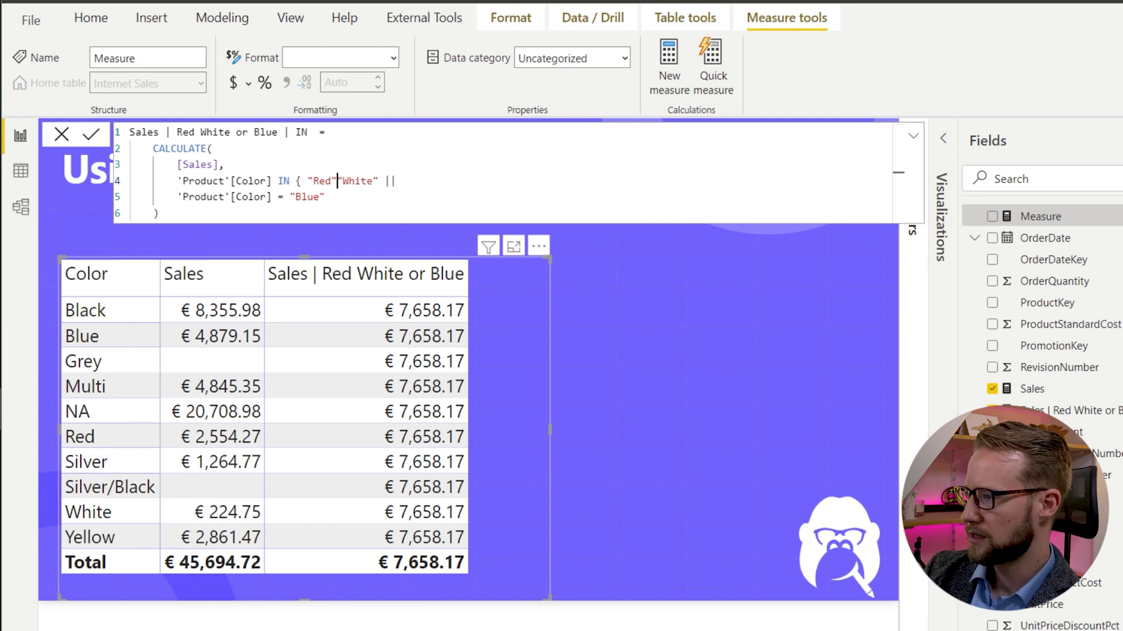
{"action": "type", "text": ","}
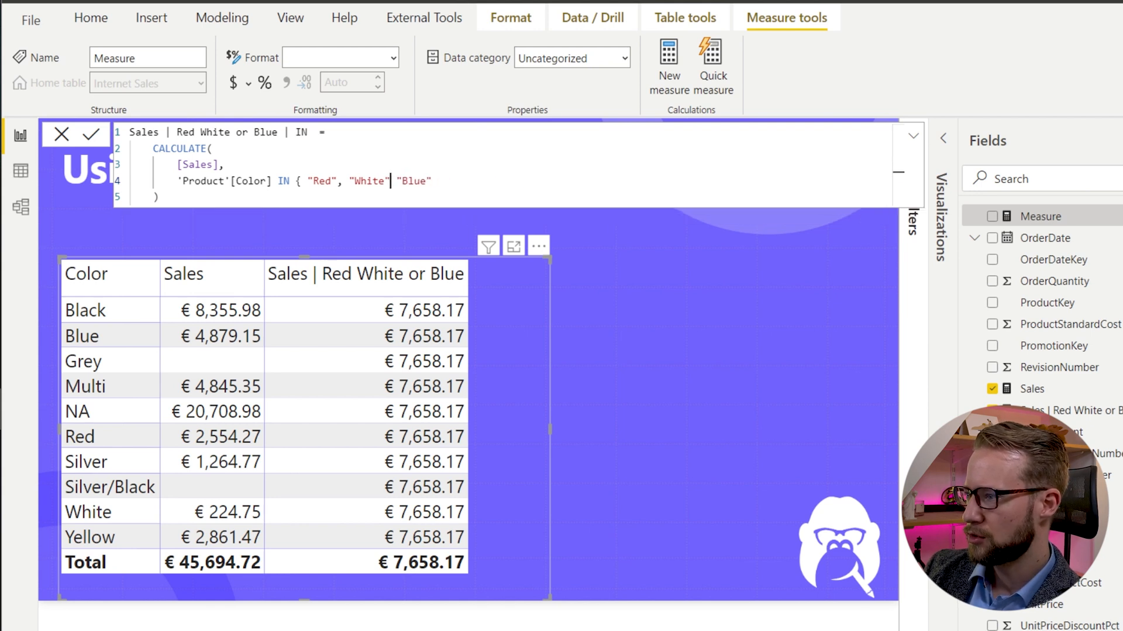
{"action": "type", "text": ","}
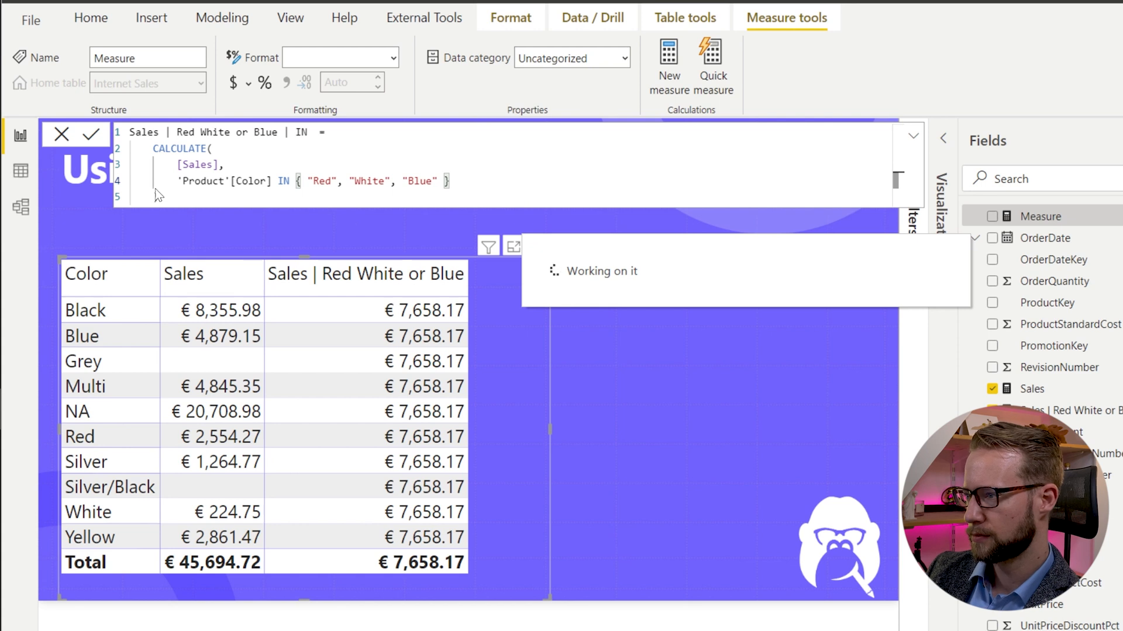
{"action": "left_click", "coordinate": [91, 135]}
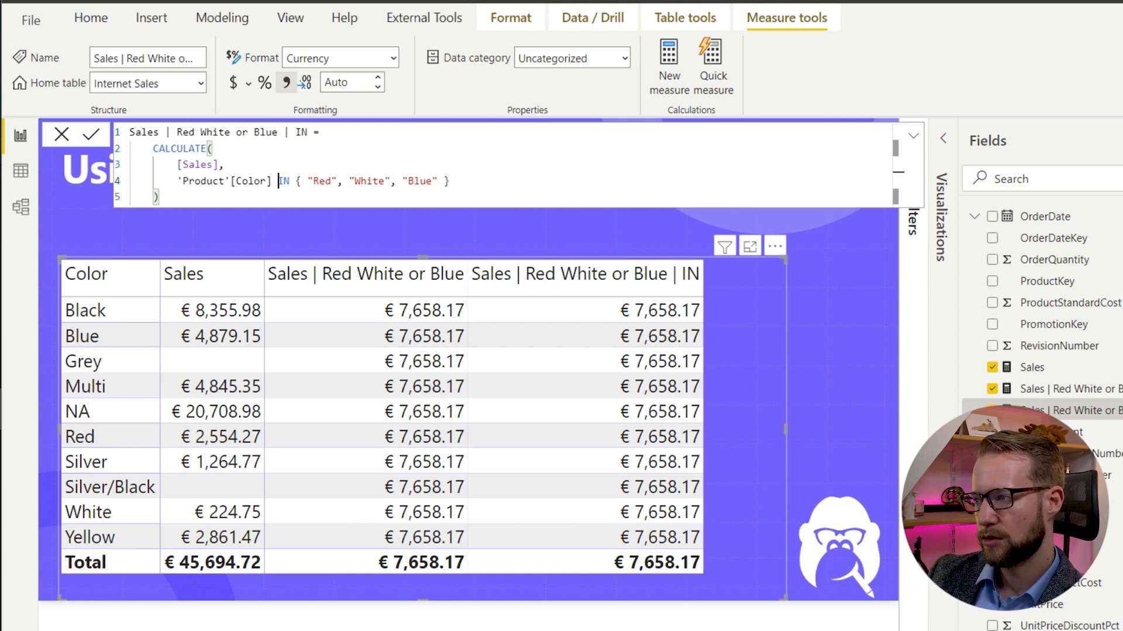
Step: Change the IN measure's condition to NOT IN { "Red", "White", "Blue" }
{"action": "type", "text": "NOT"}
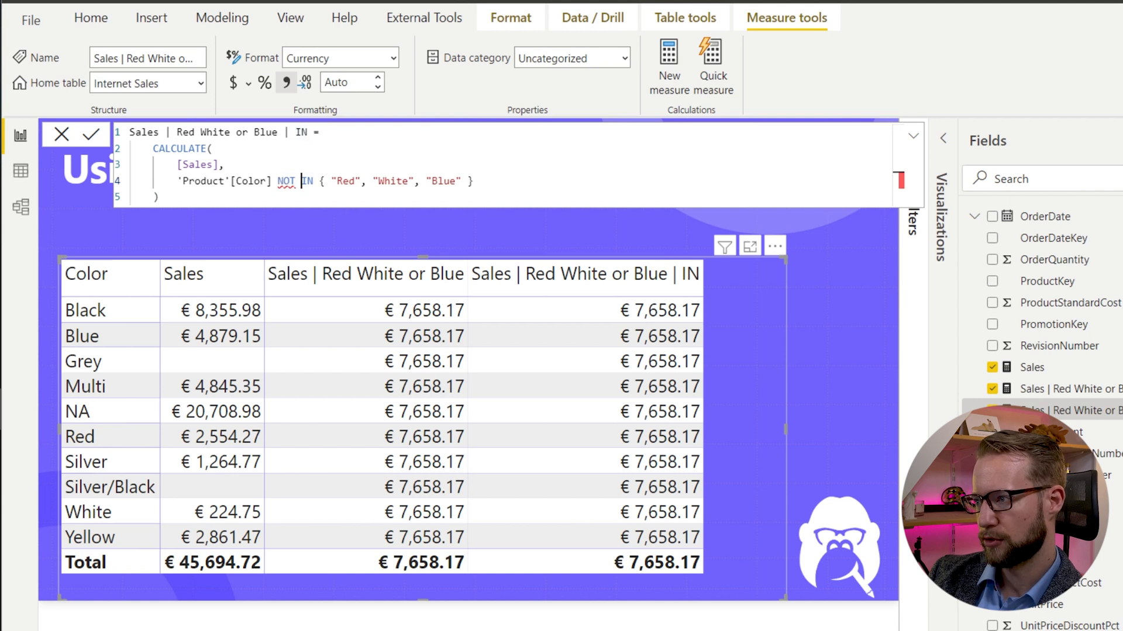
{"action": "mouse_move", "coordinate": [391, 210]}
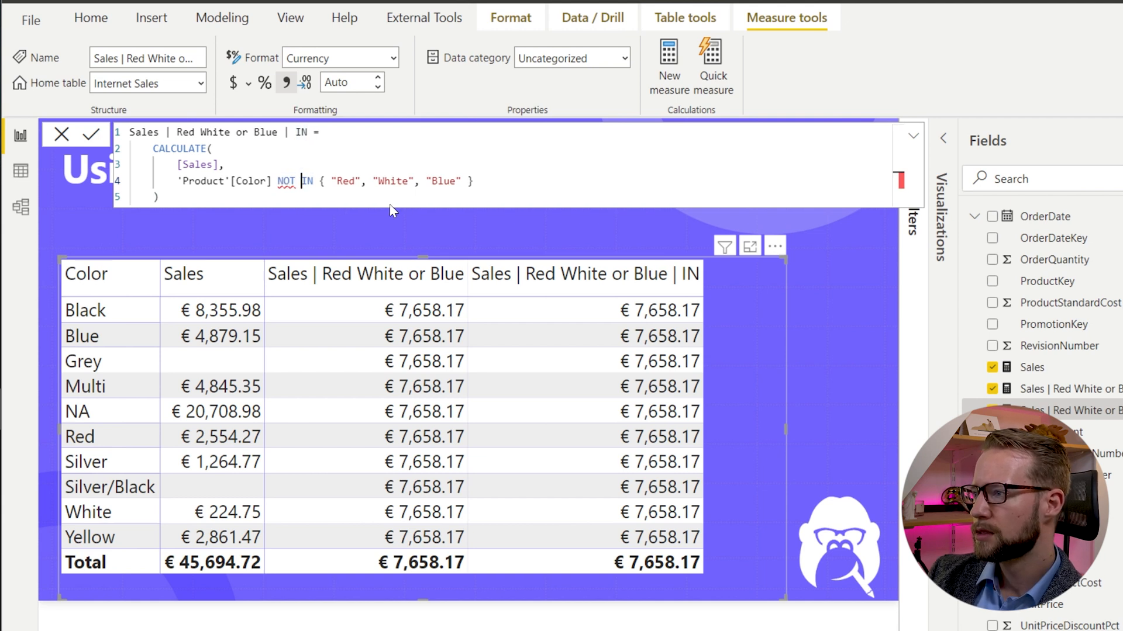
Step: Fix the NOT IN syntax error by wrapping the condition as NOT( Color IN {...} ) and commit
{"action": "left_click", "coordinate": [91, 134]}
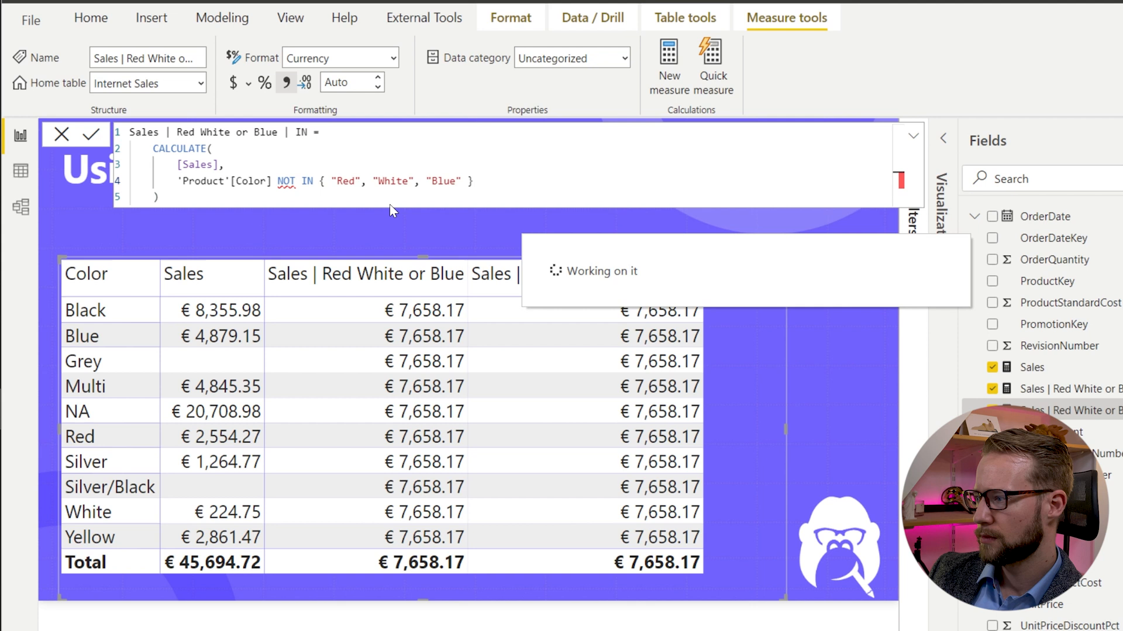
{"action": "left_click", "coordinate": [91, 134]}
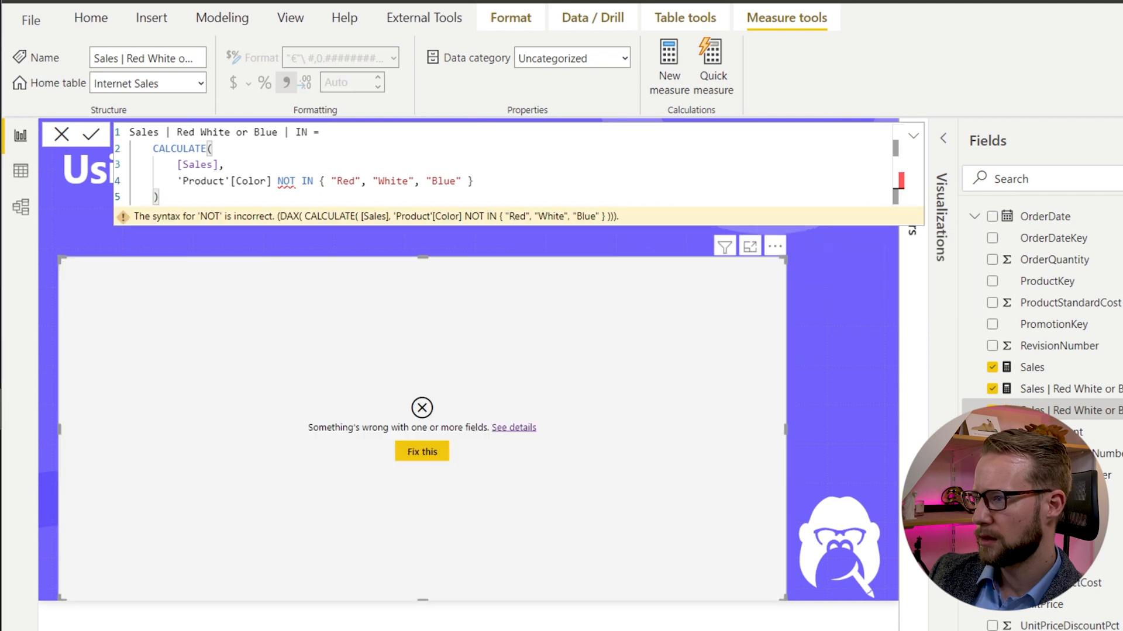
{"action": "key", "text": "Backspace"}
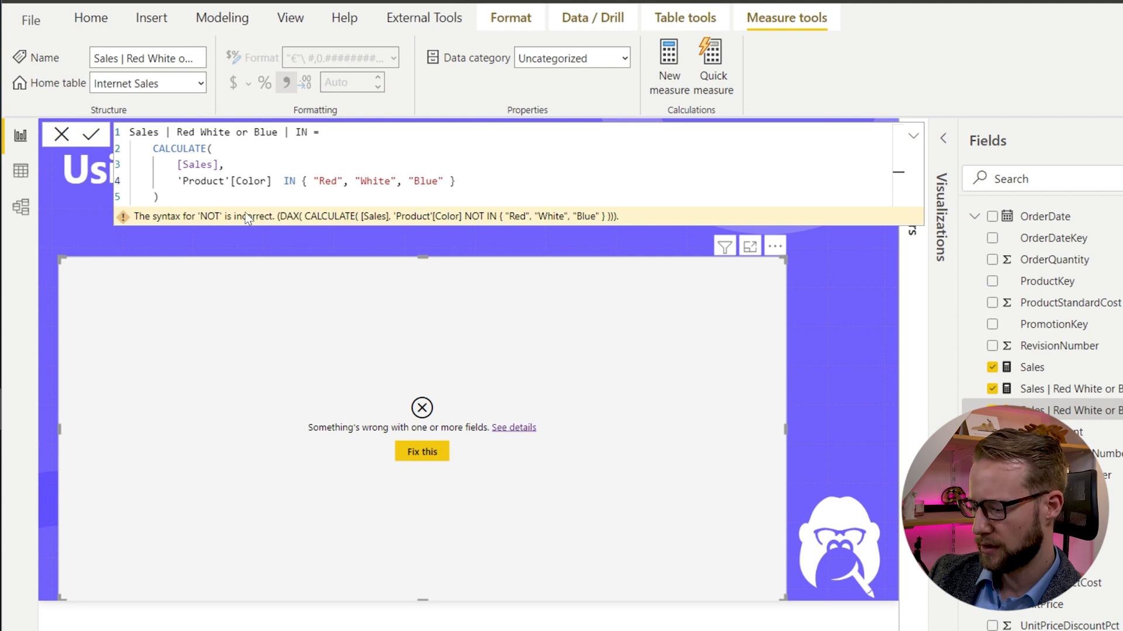
{"action": "type", "text": "NOT("}
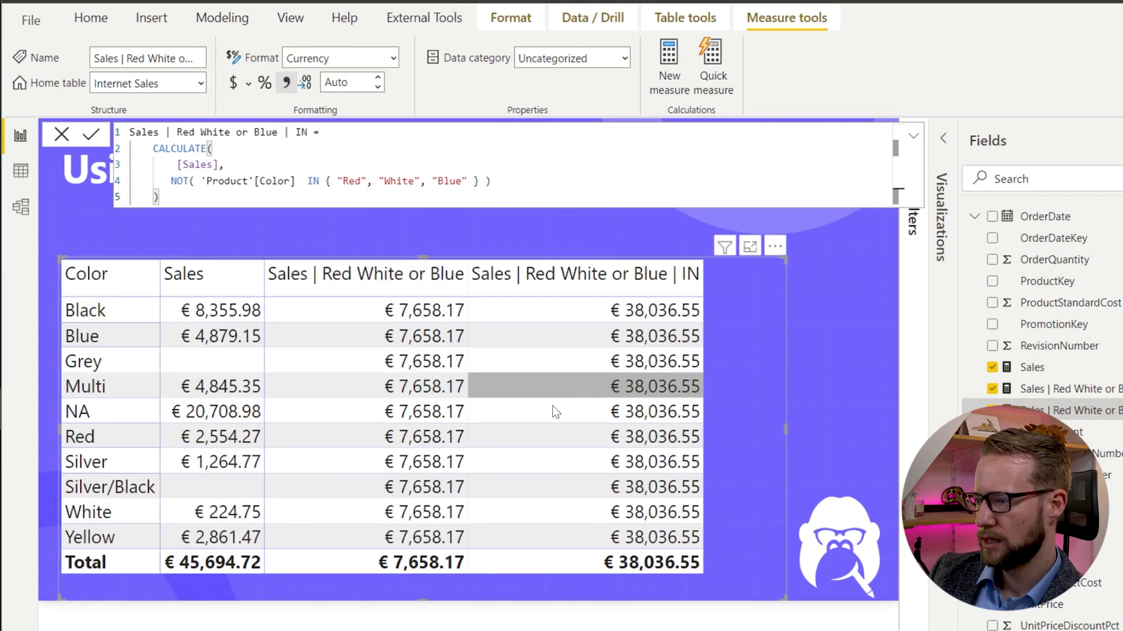
{"action": "mouse_move", "coordinate": [626, 581]}
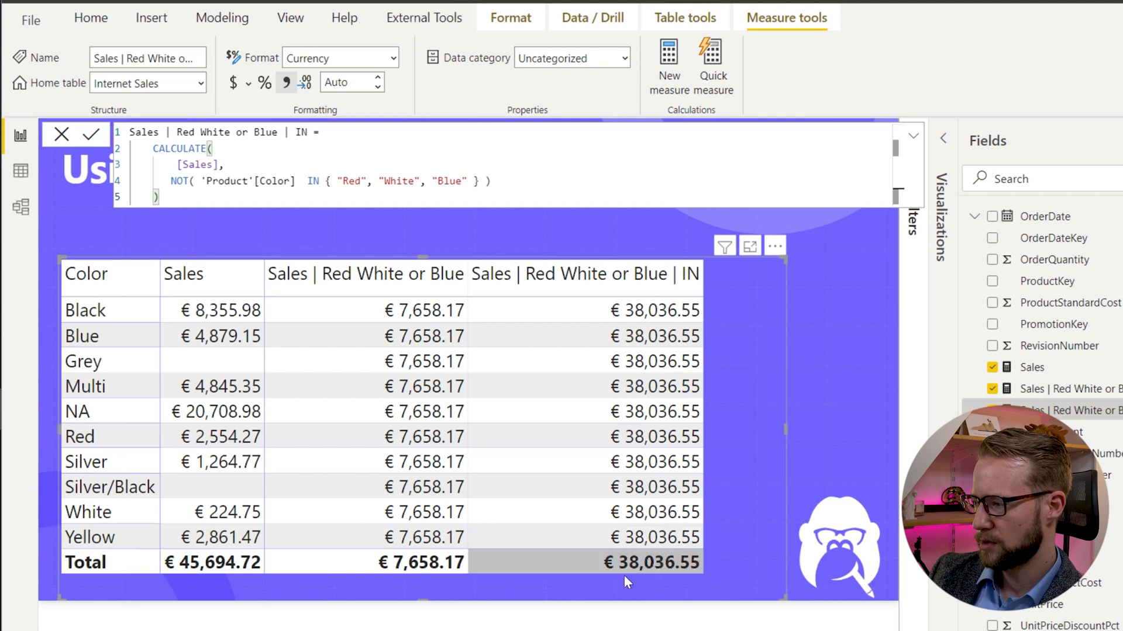
{"action": "mouse_move", "coordinate": [387, 577]}
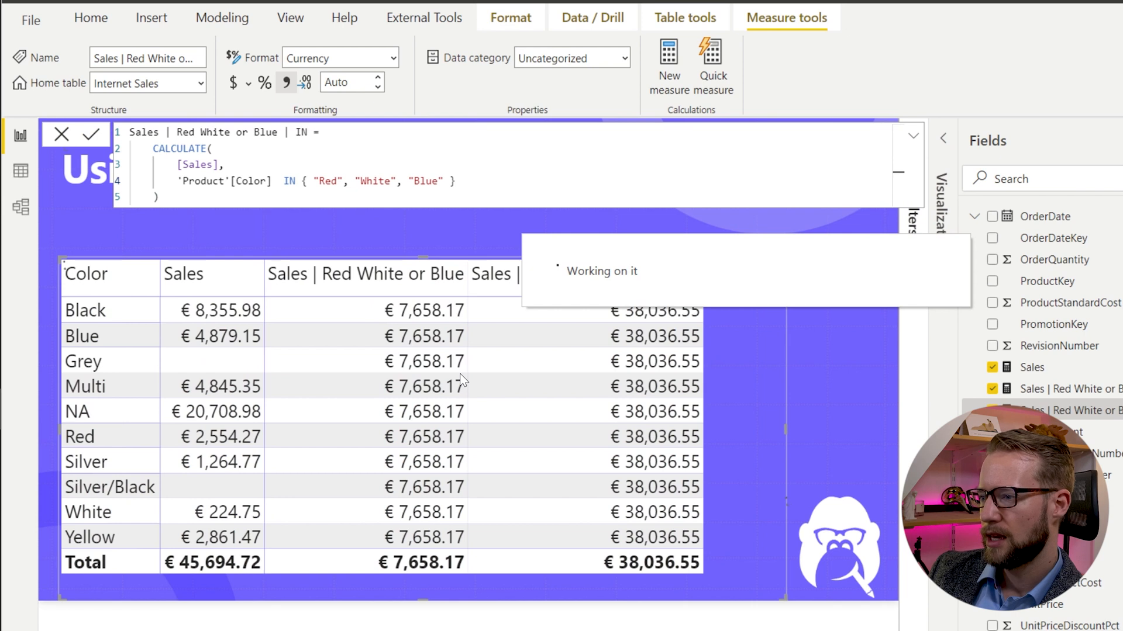
Step: Wrap the color IN condition in KEEPFILTERS so only Blue, Red and White rows show sales
{"action": "left_click", "coordinate": [91, 135]}
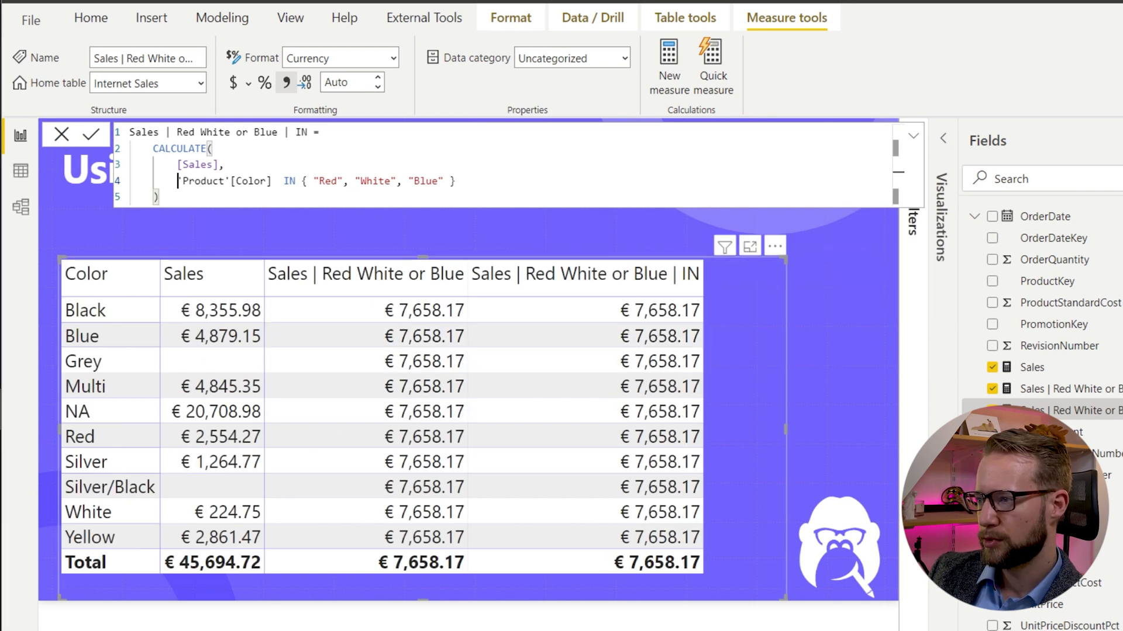
{"action": "type", "text": "KEEPFILTERS("}
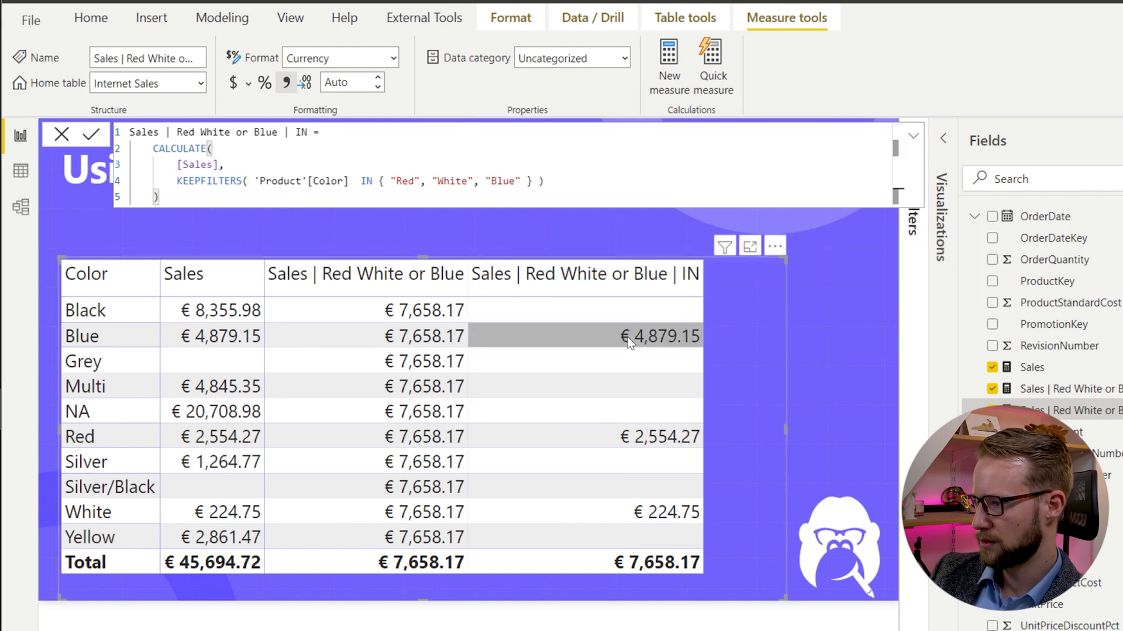
{"action": "mouse_move", "coordinate": [791, 452]}
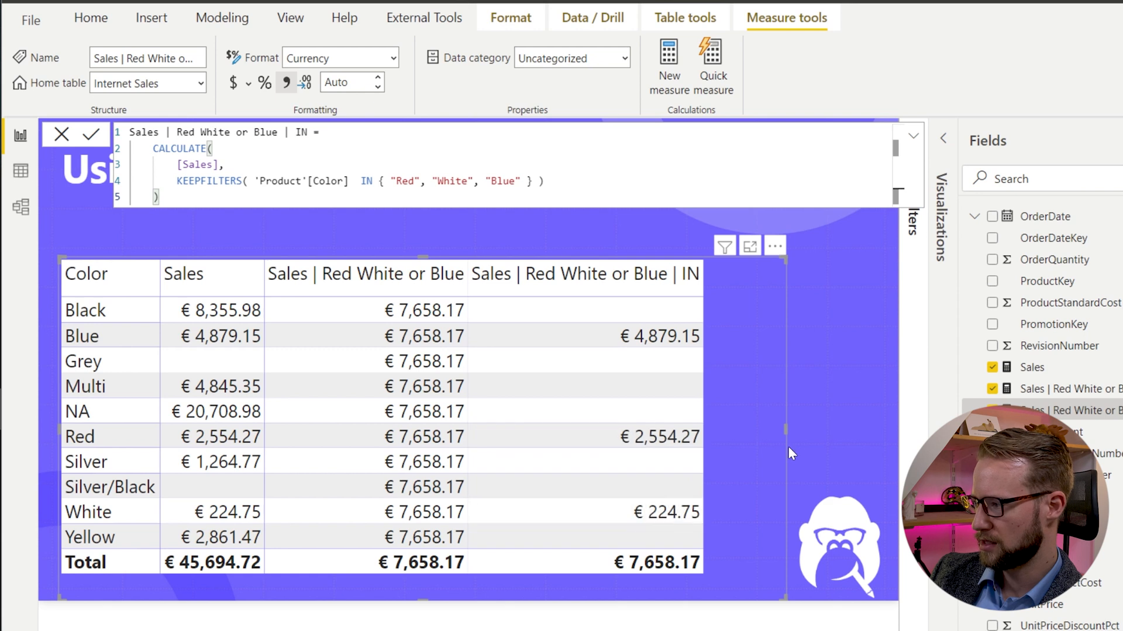